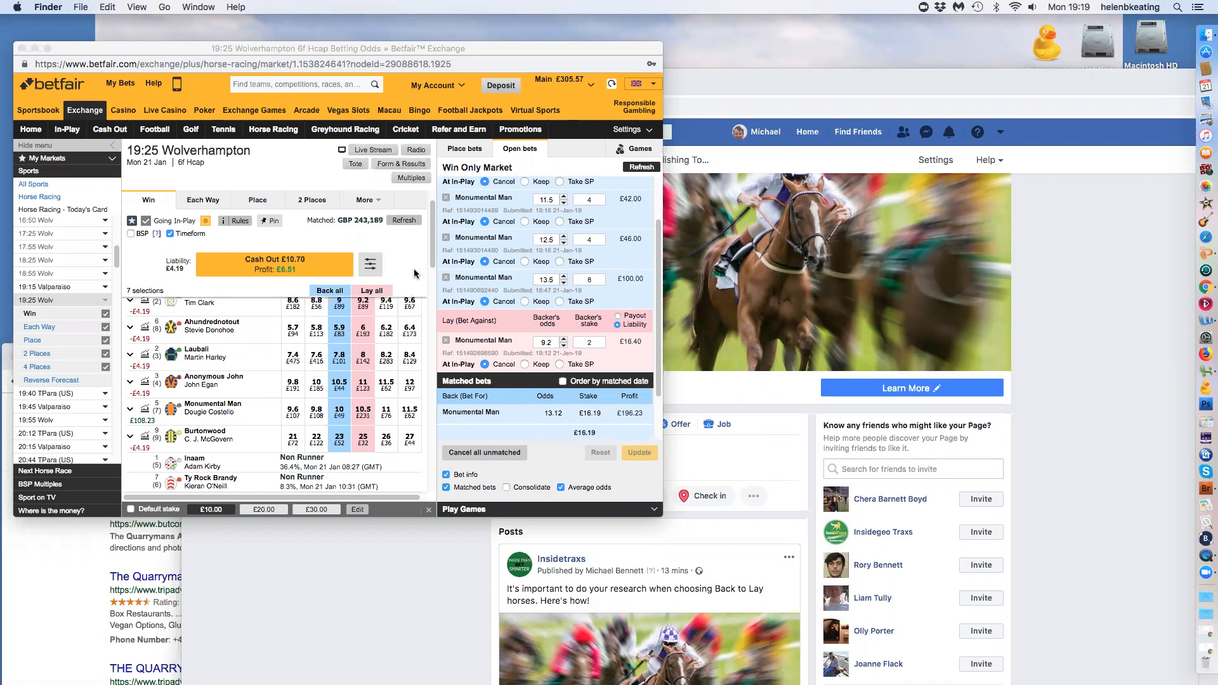
mouse_move(348, 49)
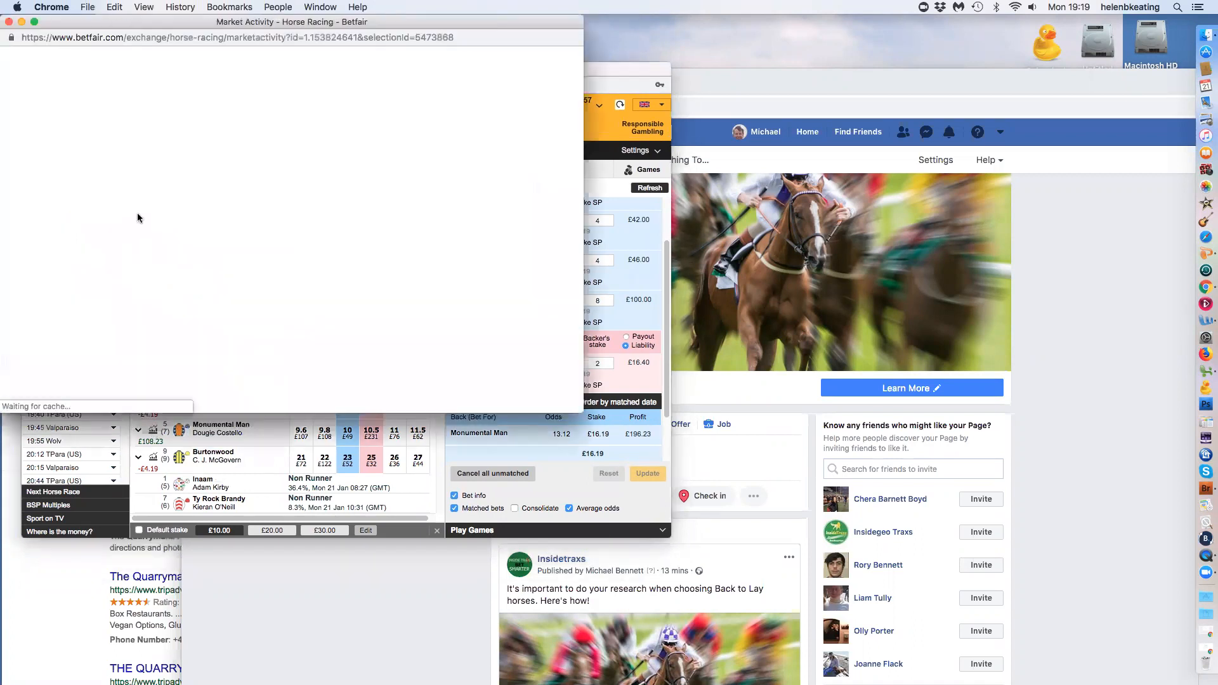
mouse_move(132, 217)
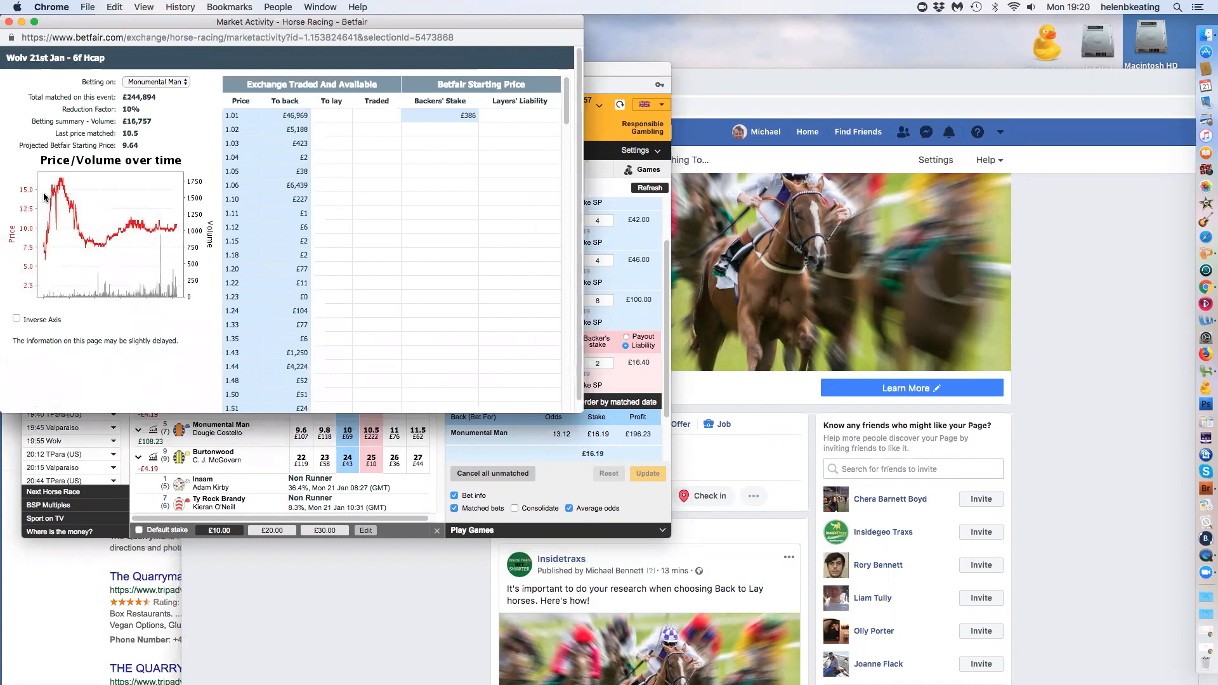
mouse_move(101, 237)
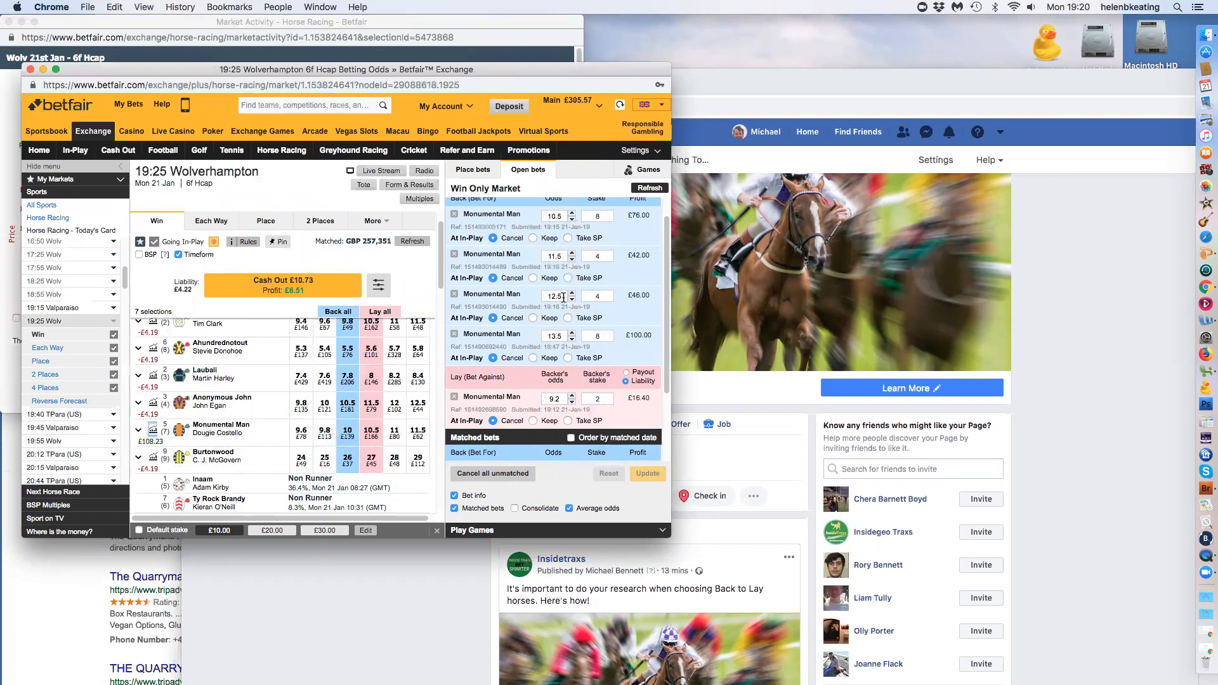
Refresh the market repeatedly until the 10.5 back bet on Monumental Man matches.
click(412, 241)
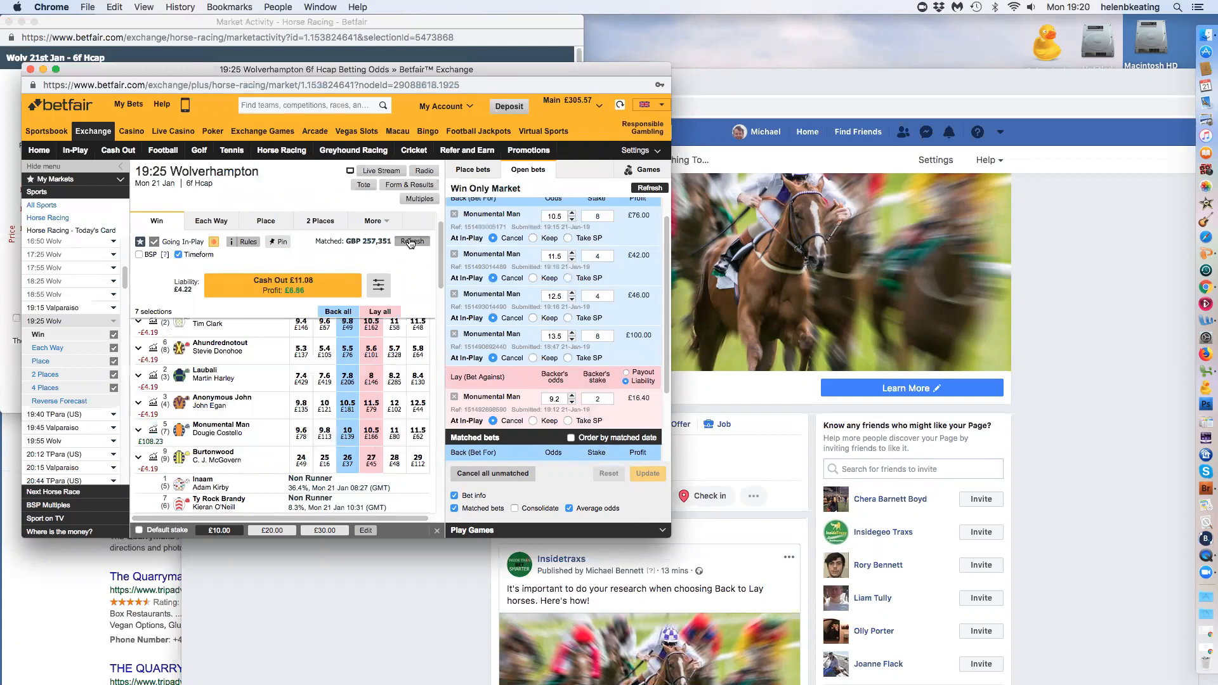
click(411, 241)
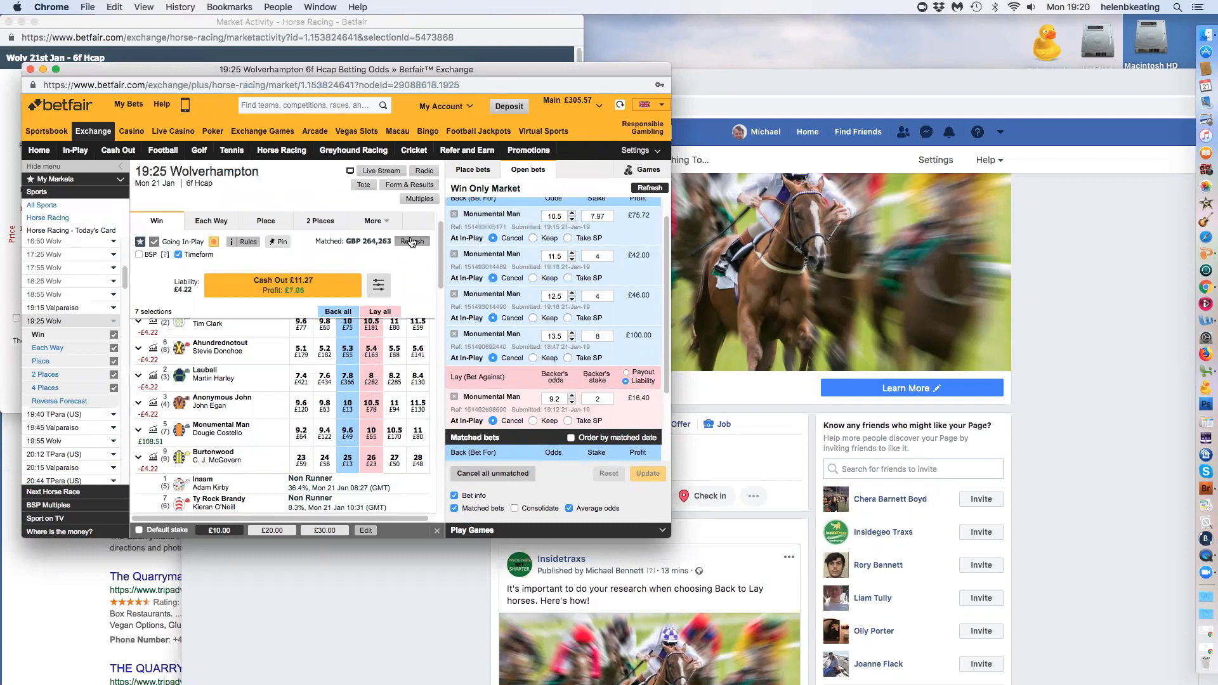
click(412, 241)
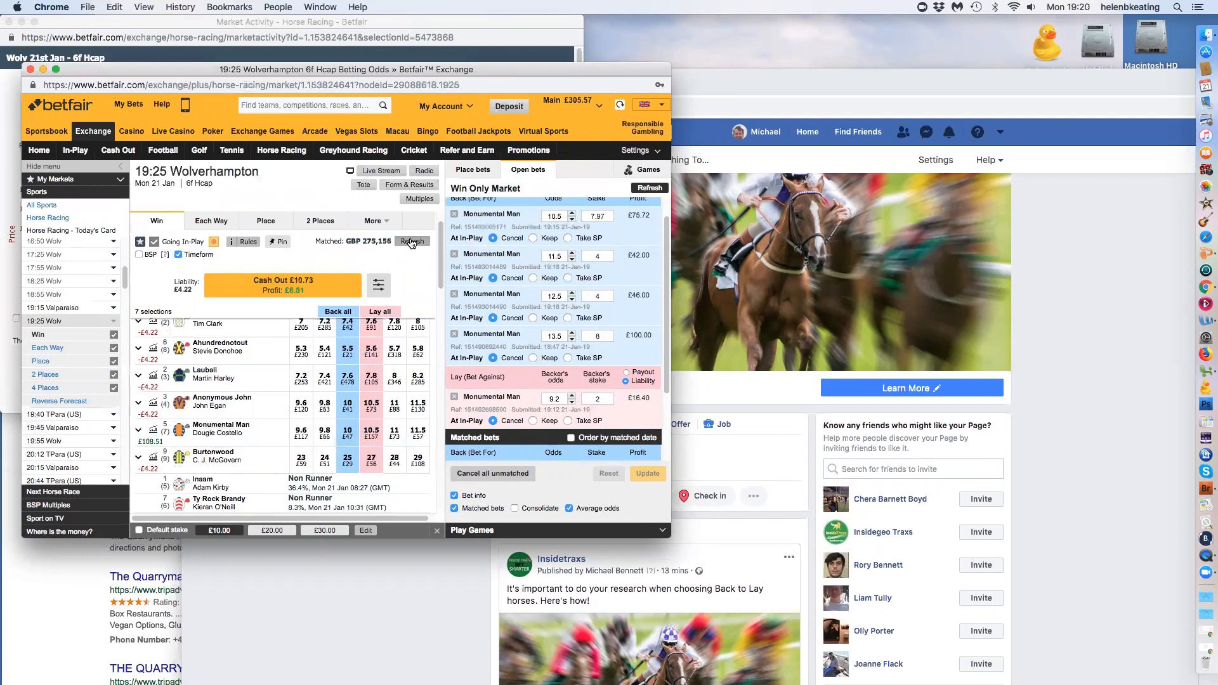
click(413, 241)
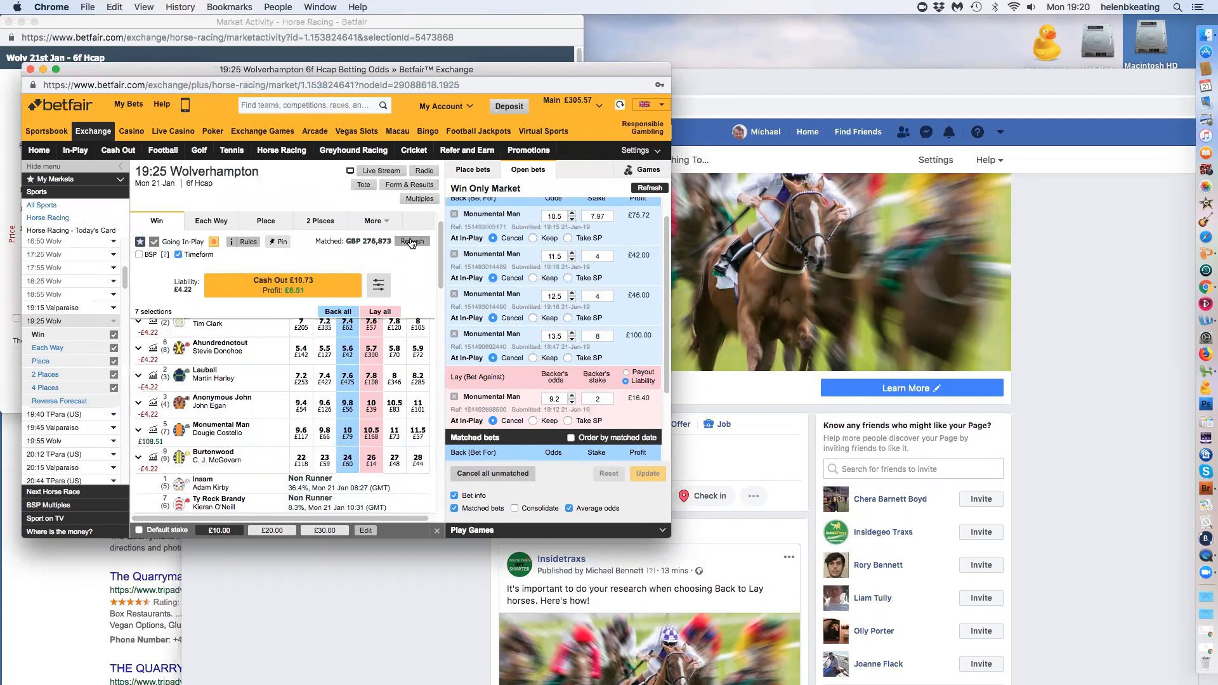
click(411, 241)
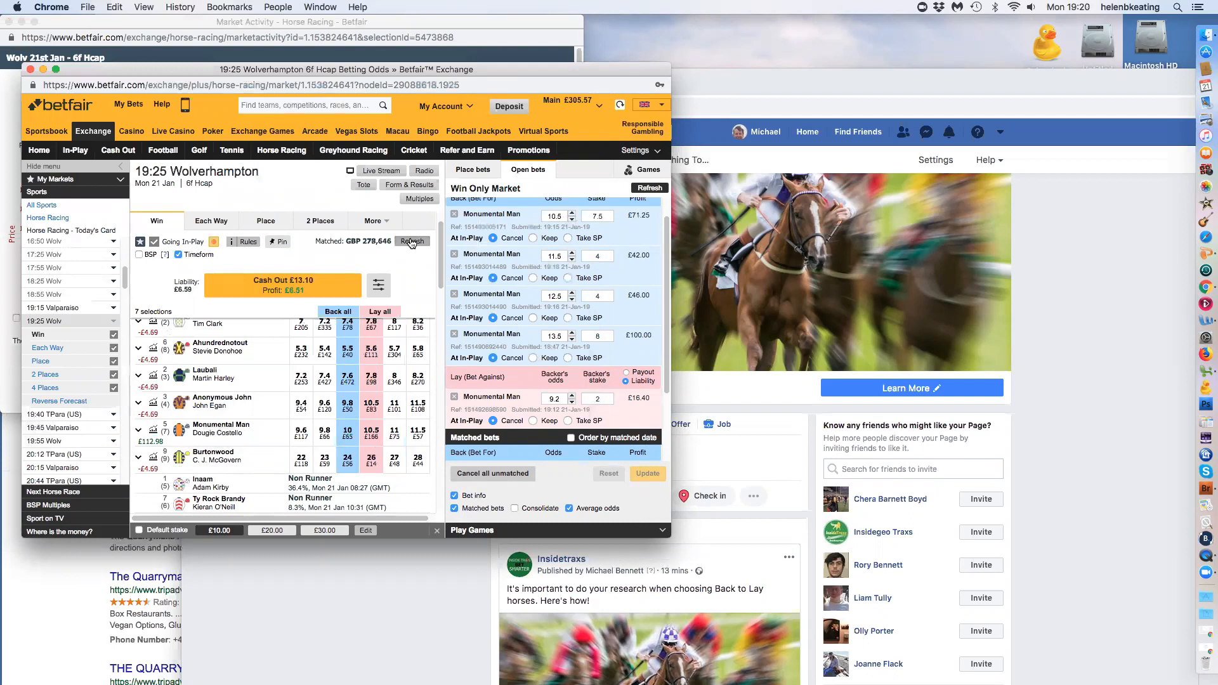
click(413, 241)
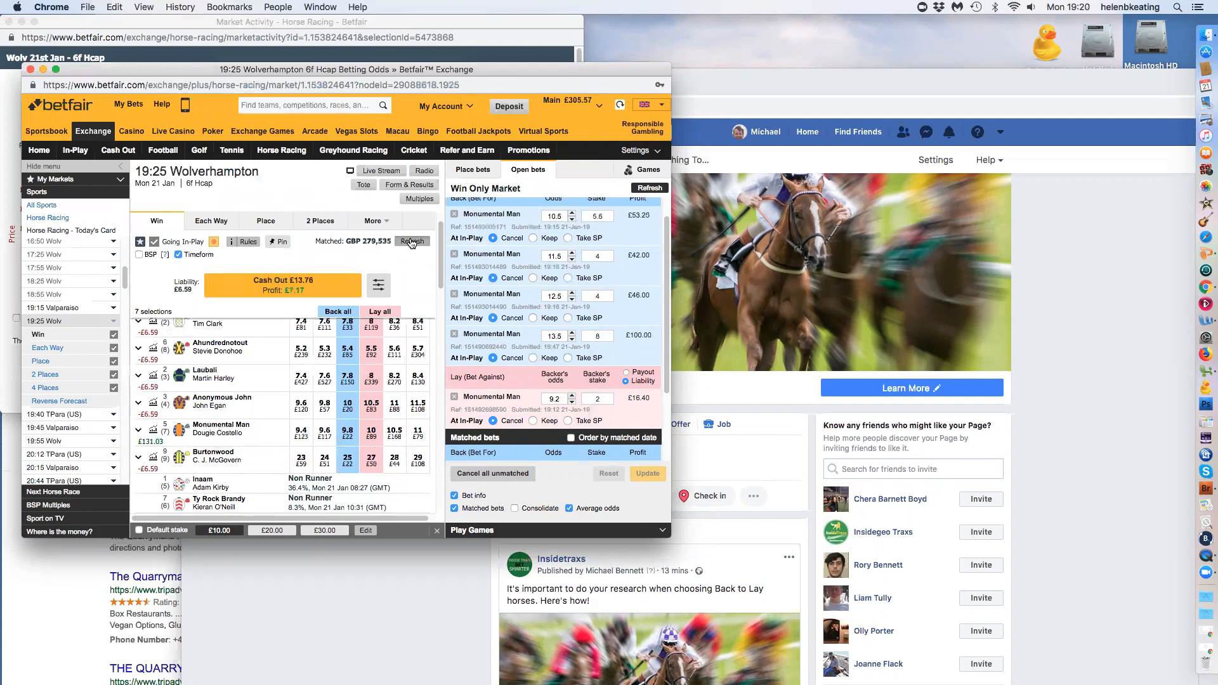
click(412, 241)
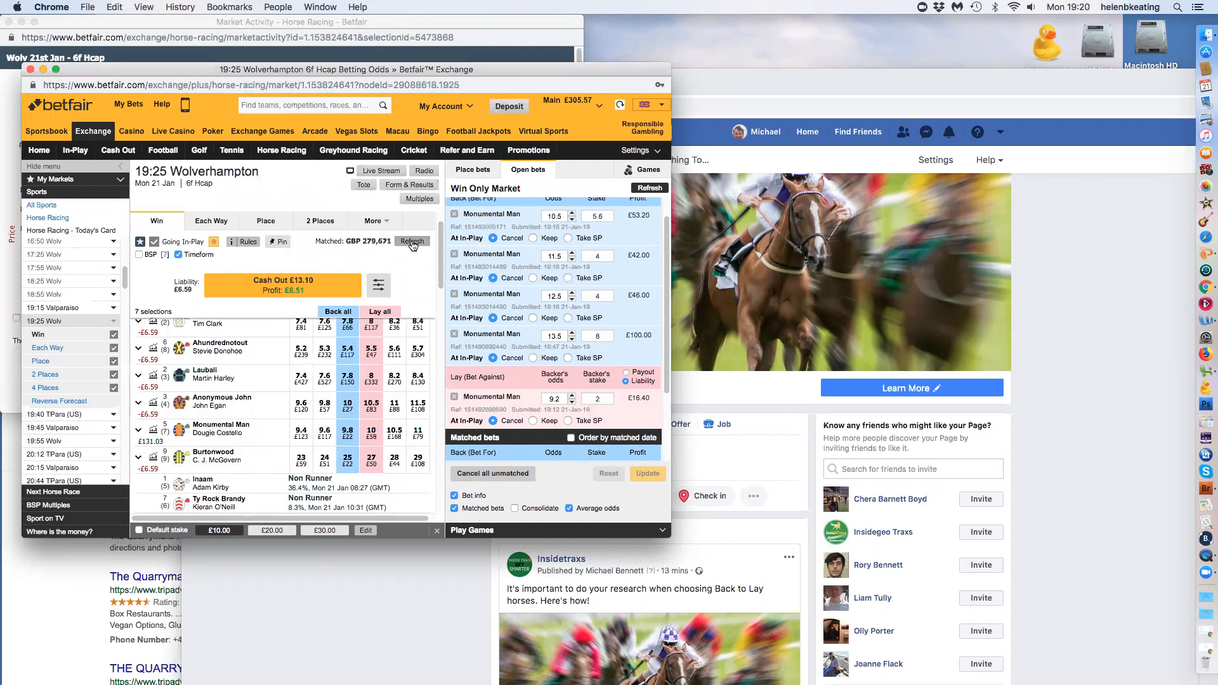
click(412, 241)
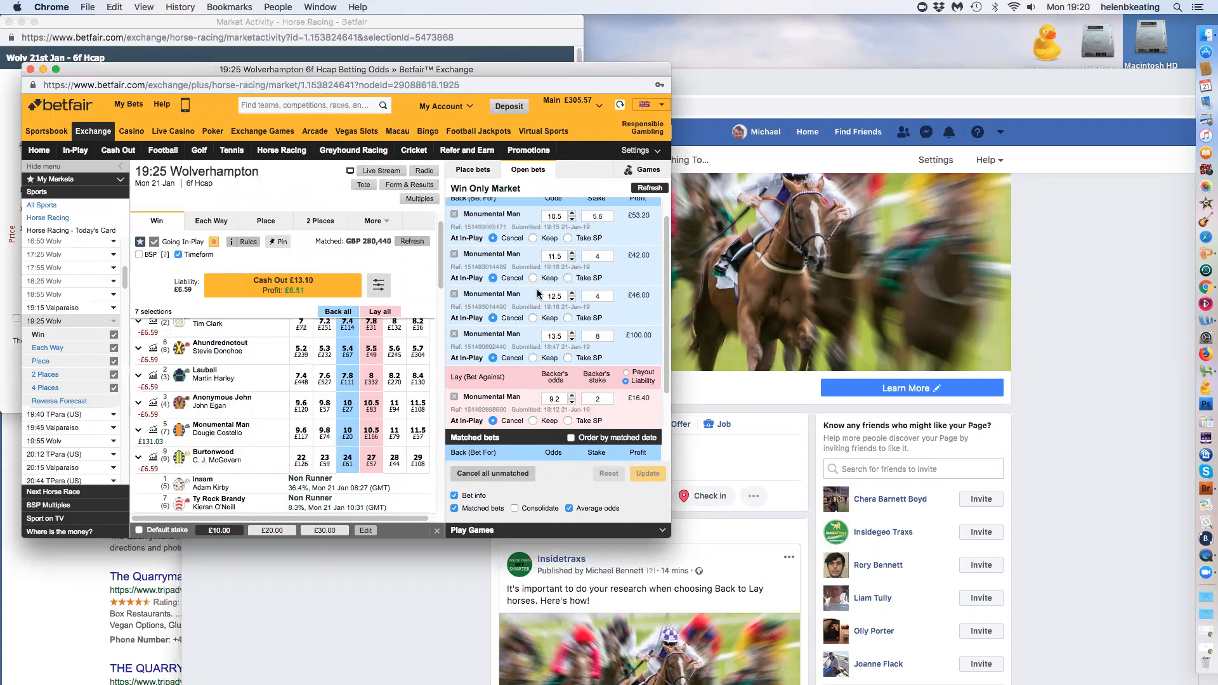
click(412, 242)
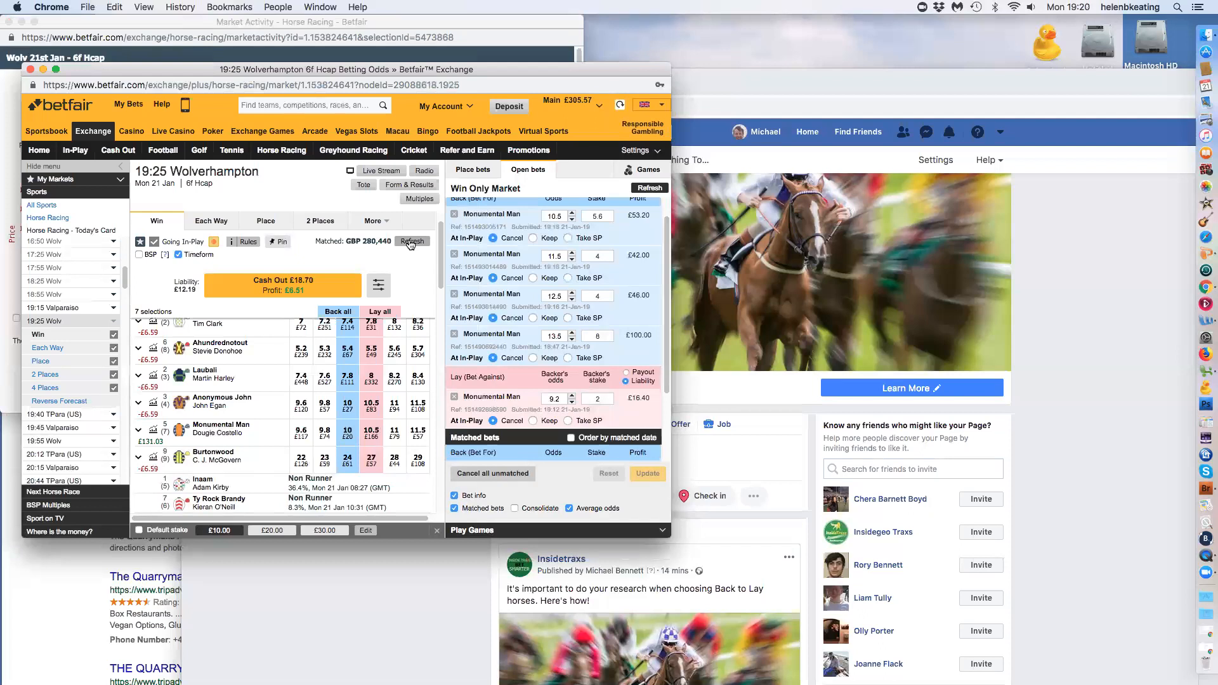
click(412, 241)
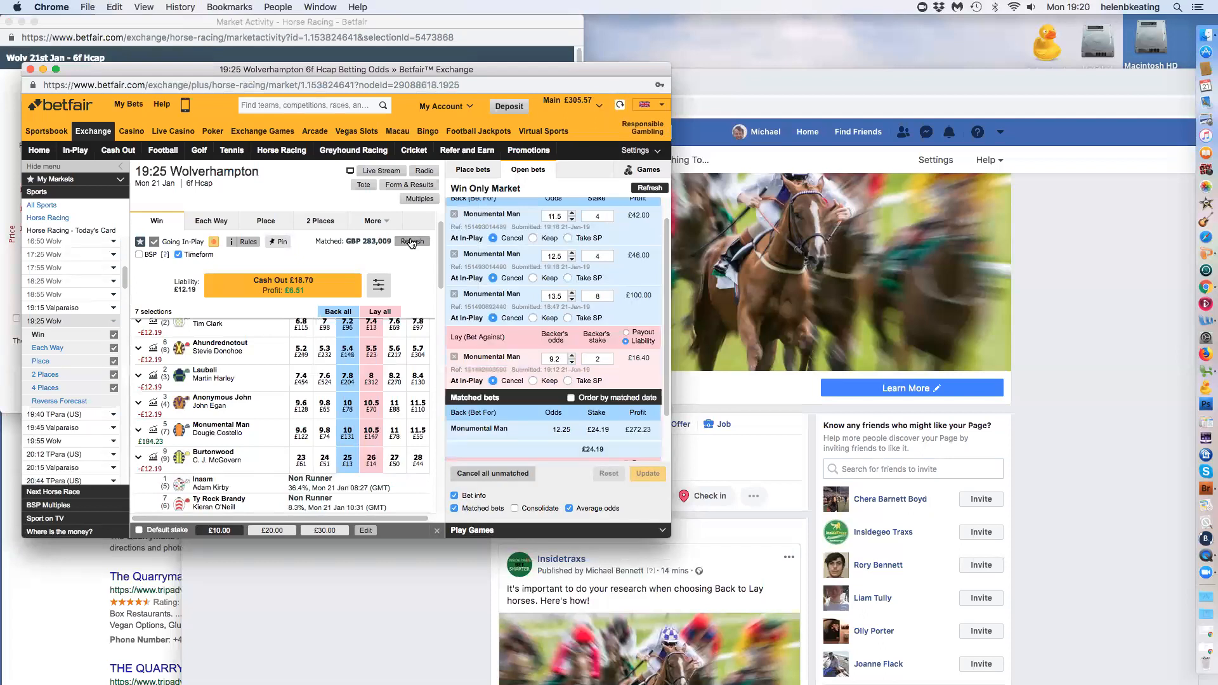
click(412, 241)
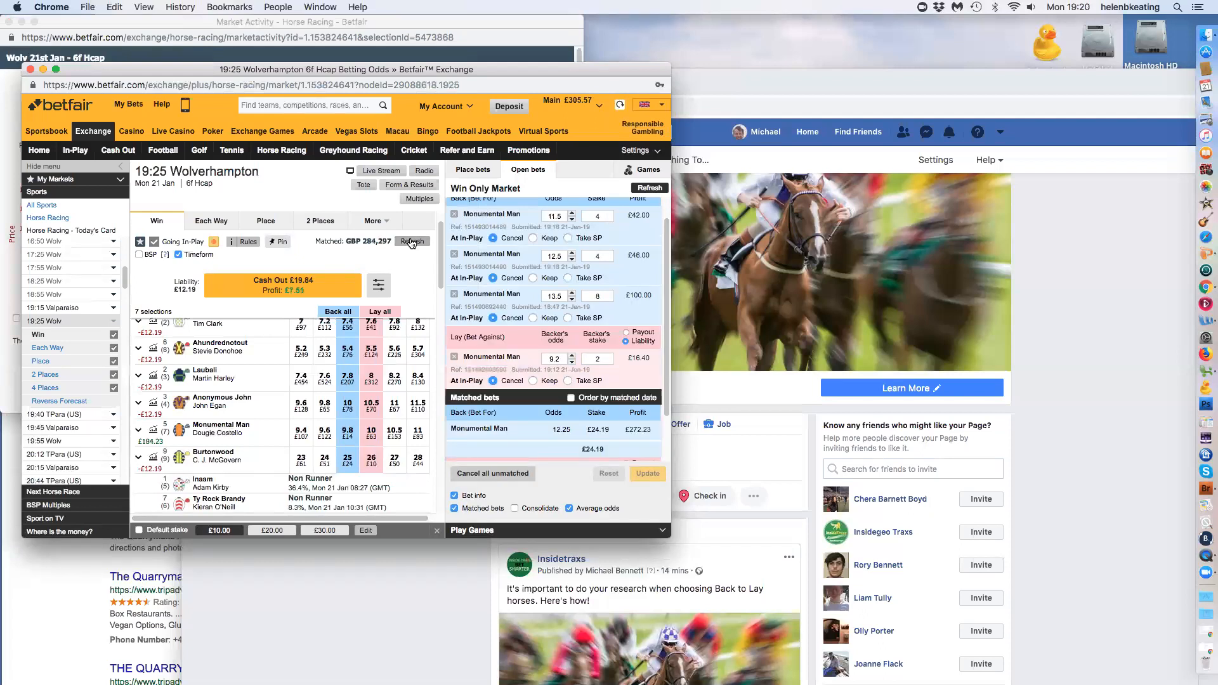
click(413, 241)
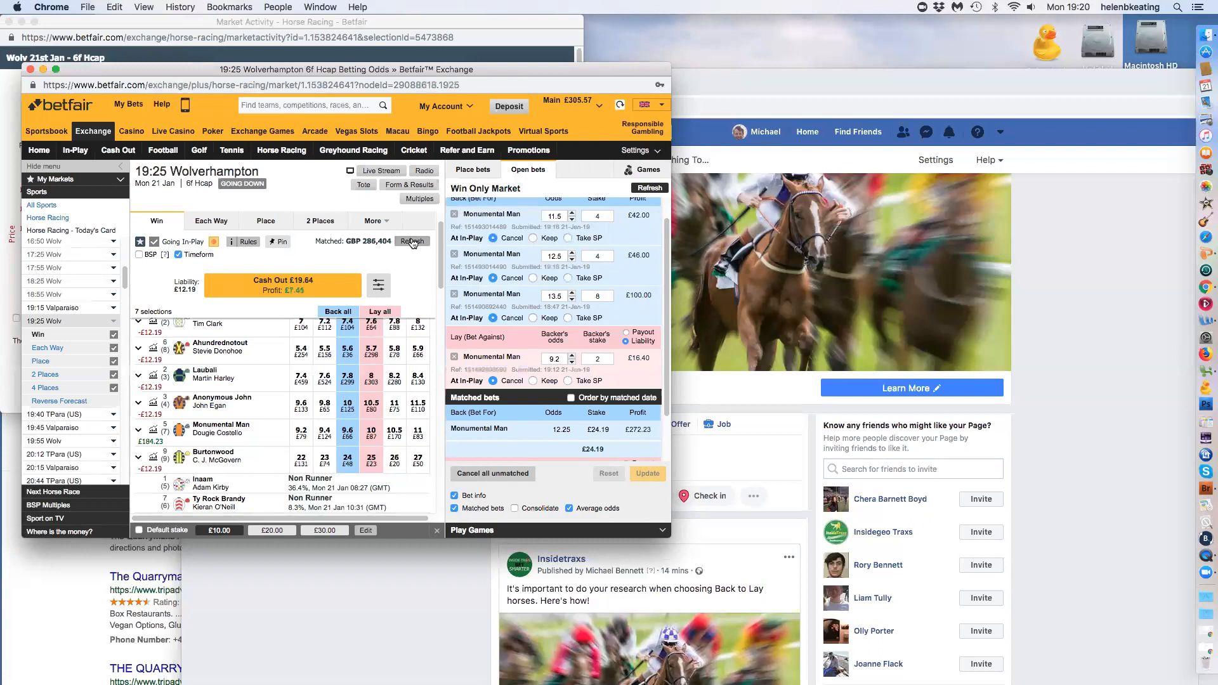
click(413, 242)
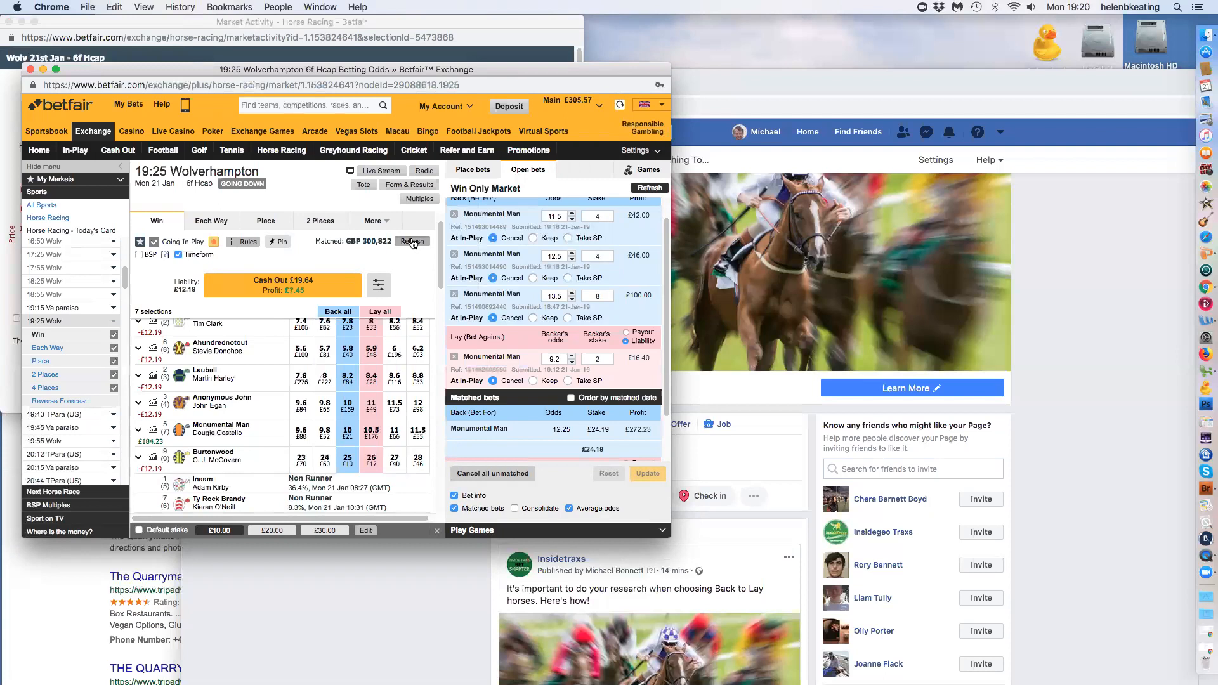
click(412, 241)
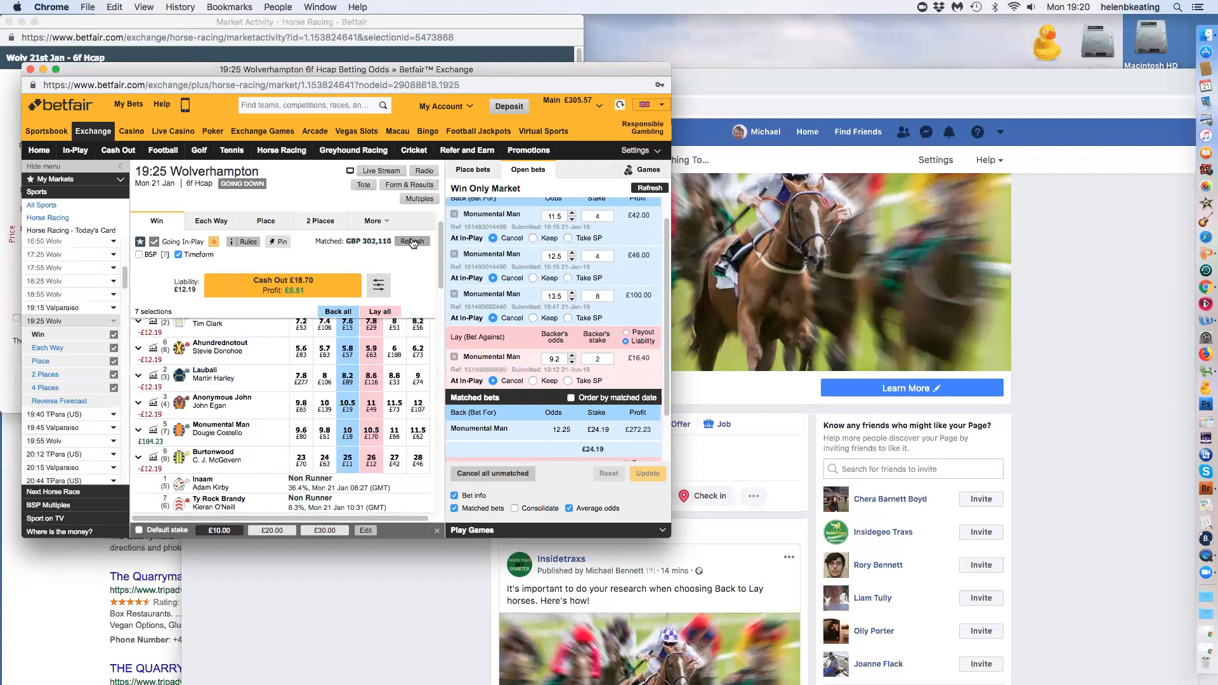
click(412, 241)
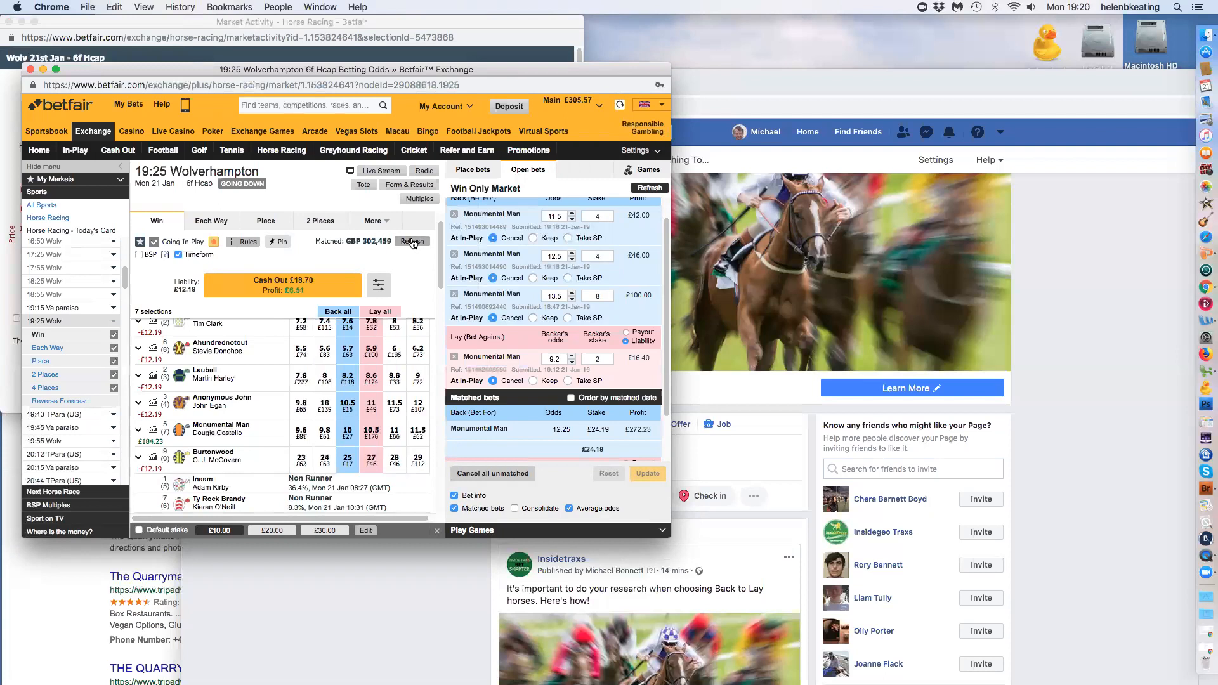
click(413, 241)
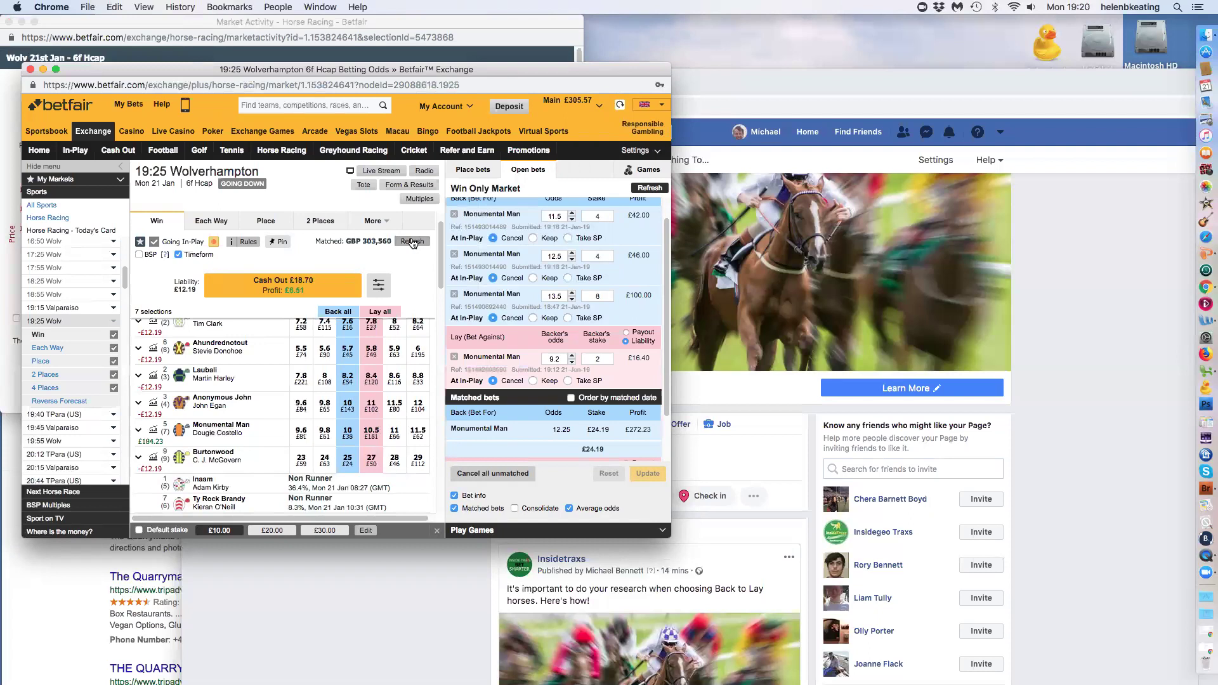
click(412, 241)
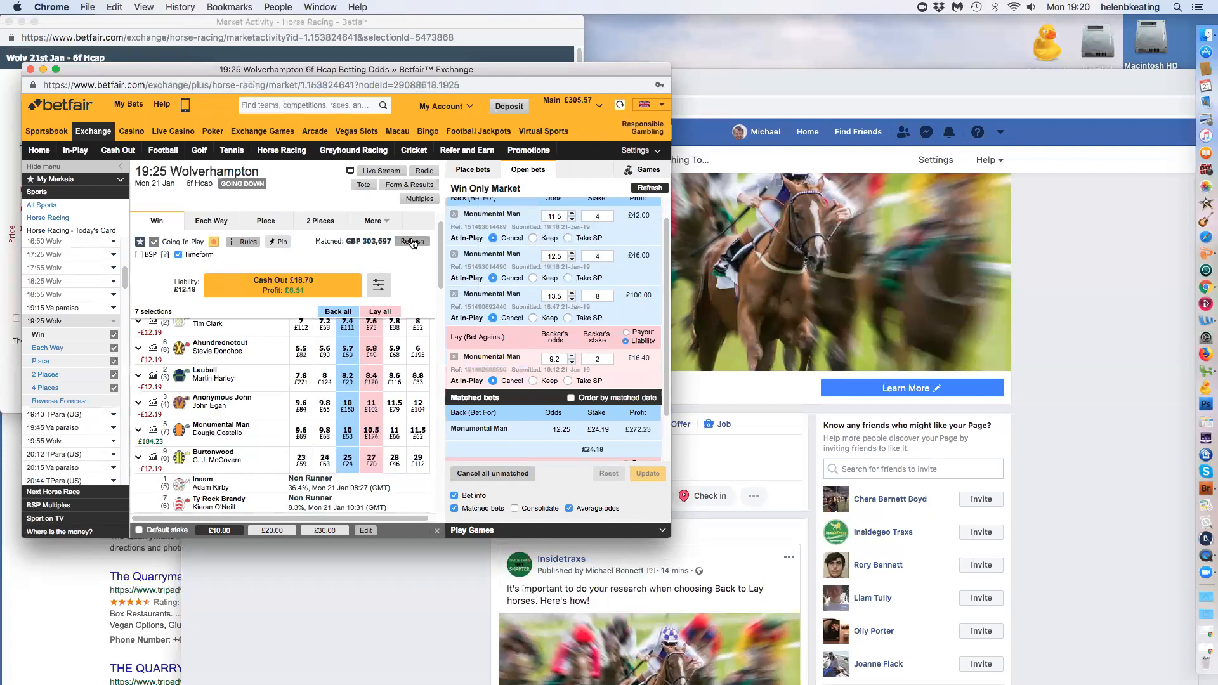
click(413, 241)
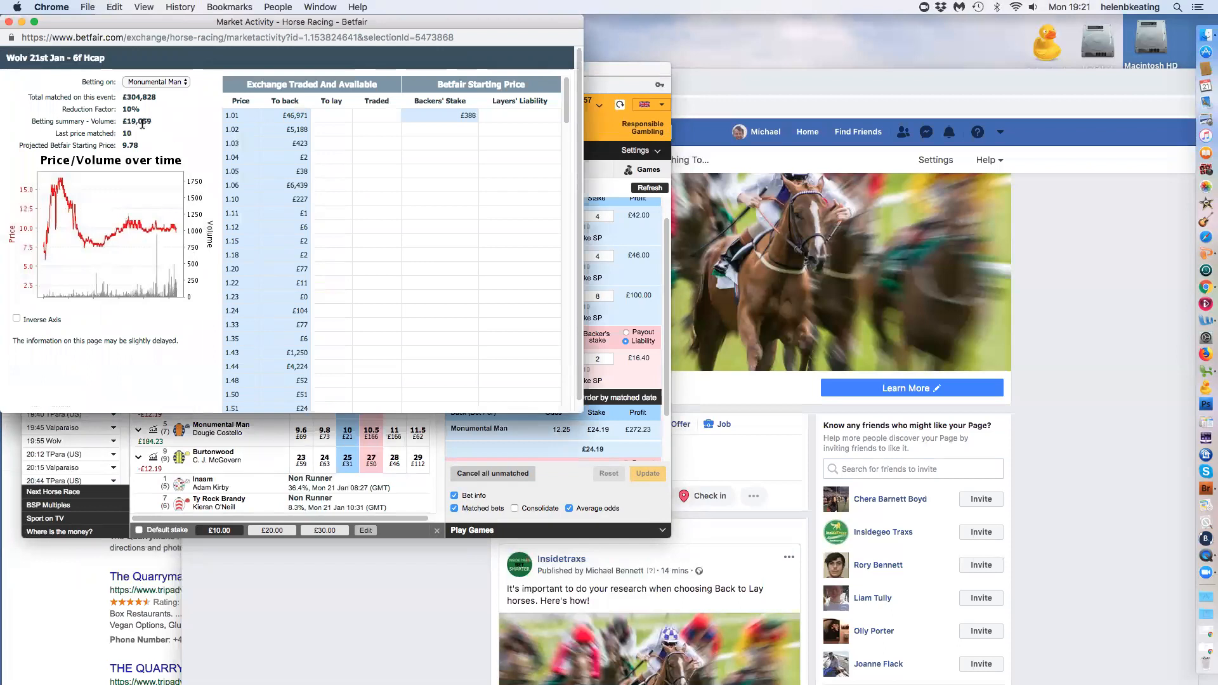
mouse_move(144, 140)
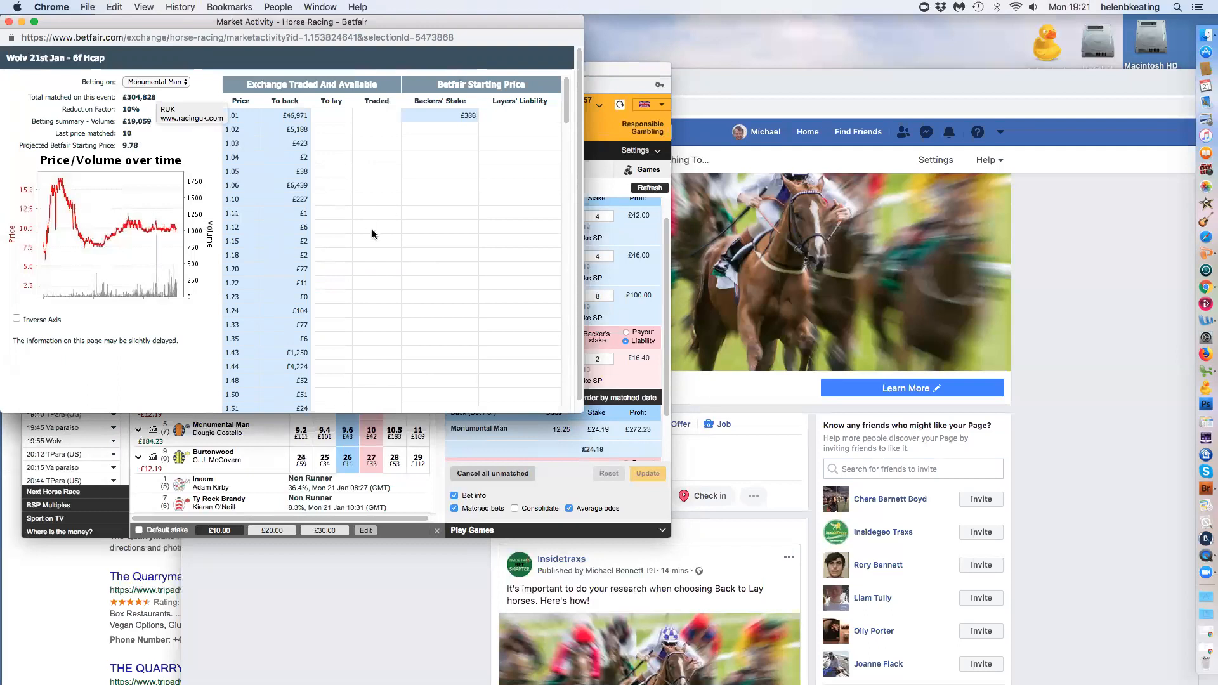
scroll(down, 3)
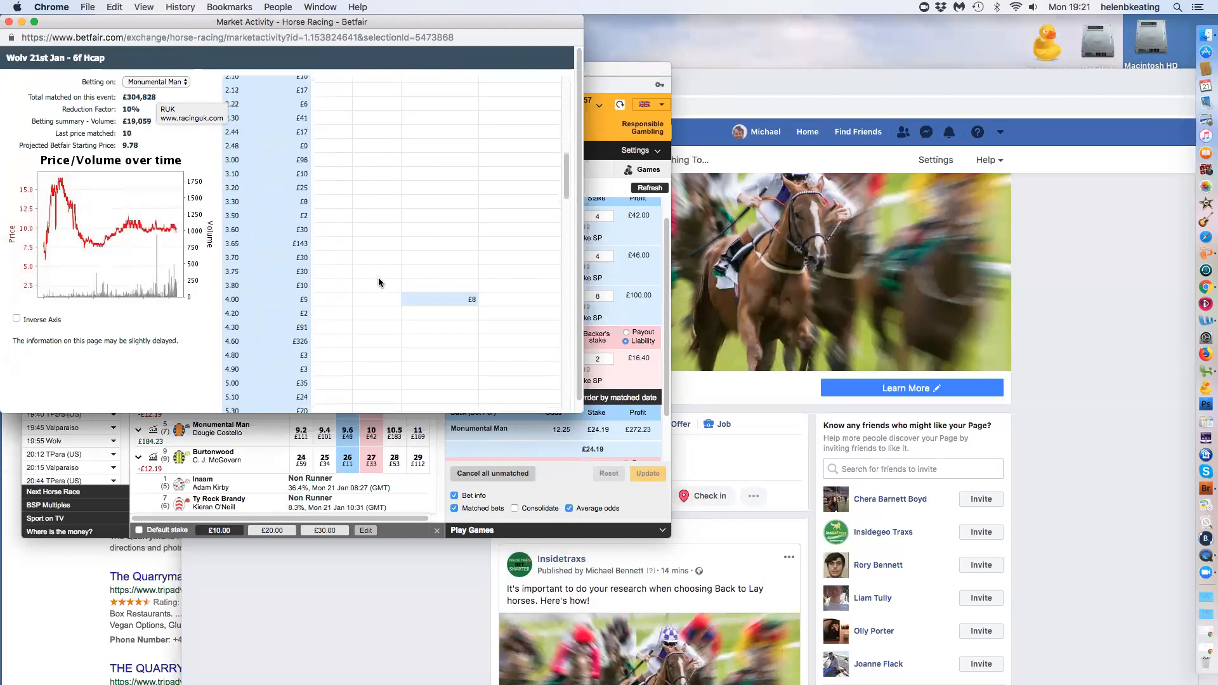
scroll(down, 3)
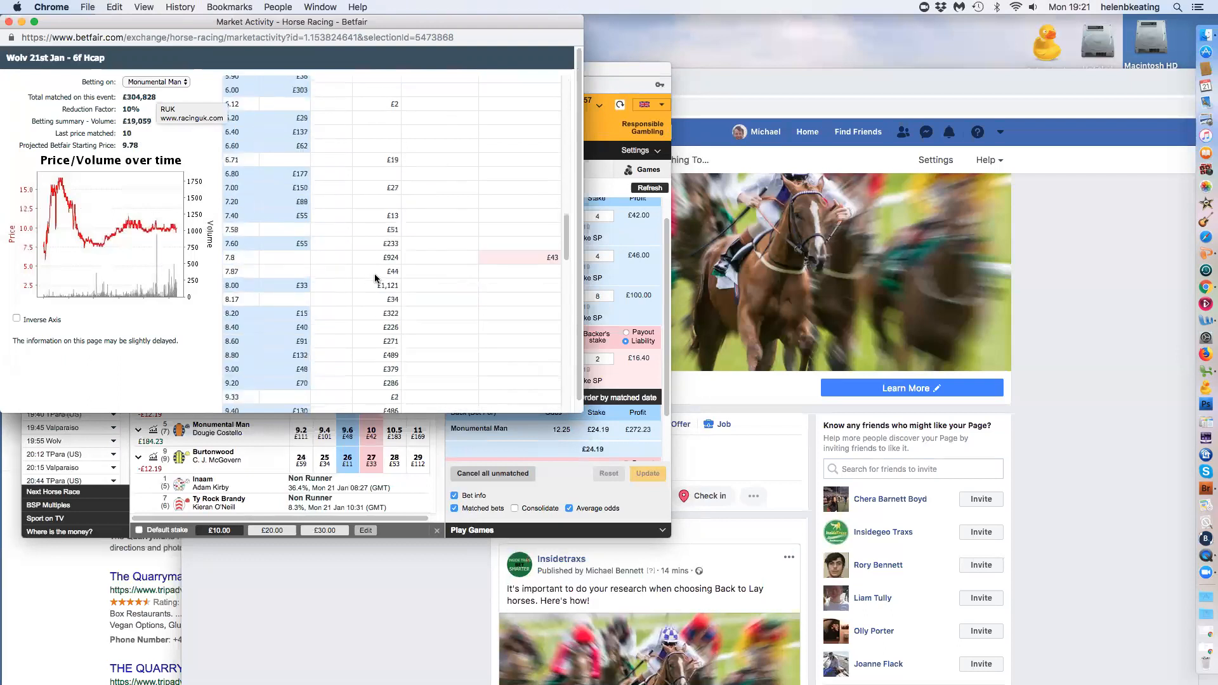
scroll(down, 3)
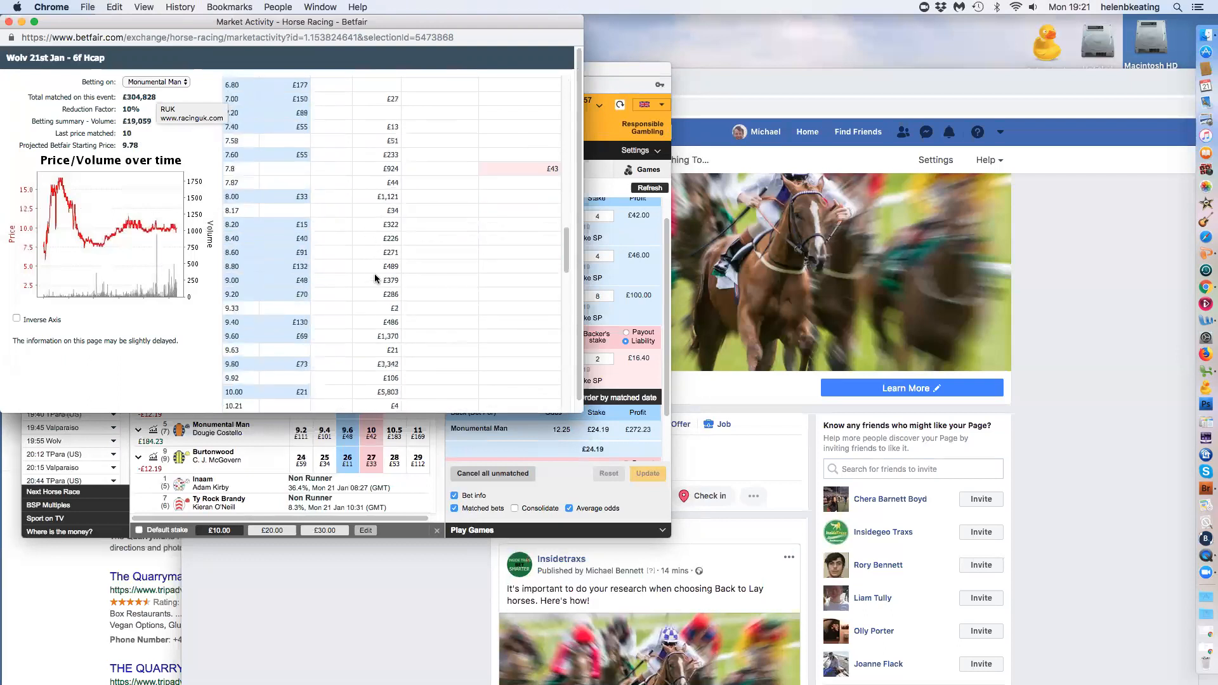
scroll(down, 3)
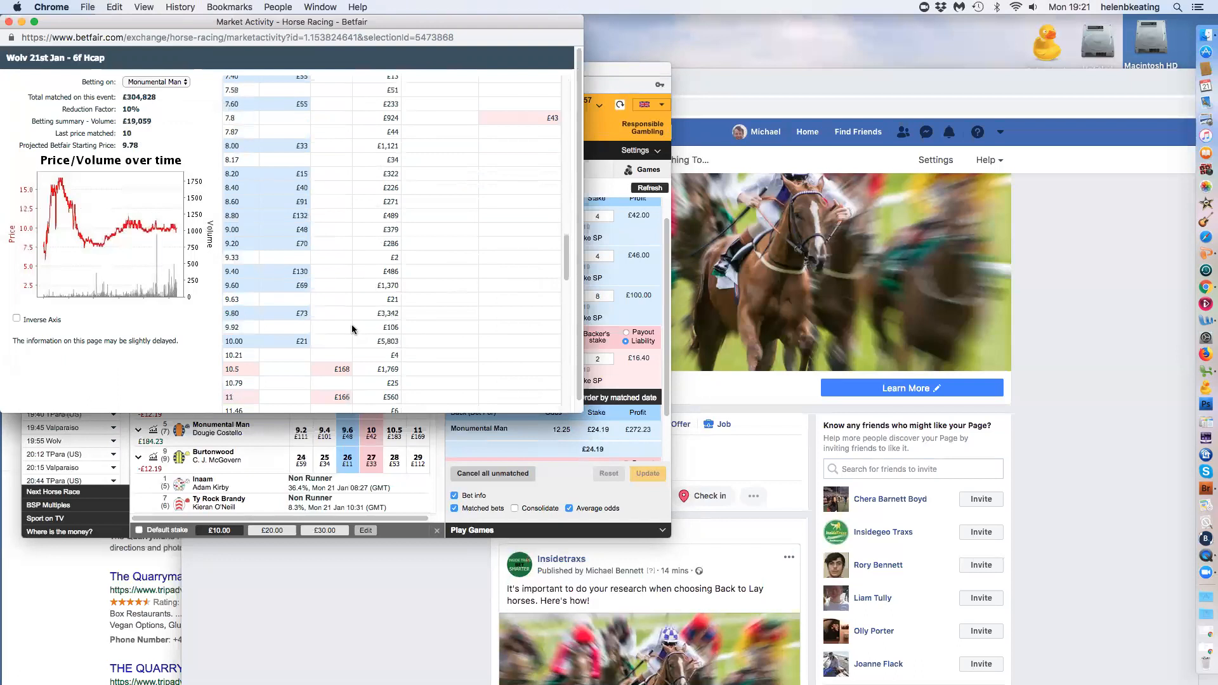
mouse_move(374, 262)
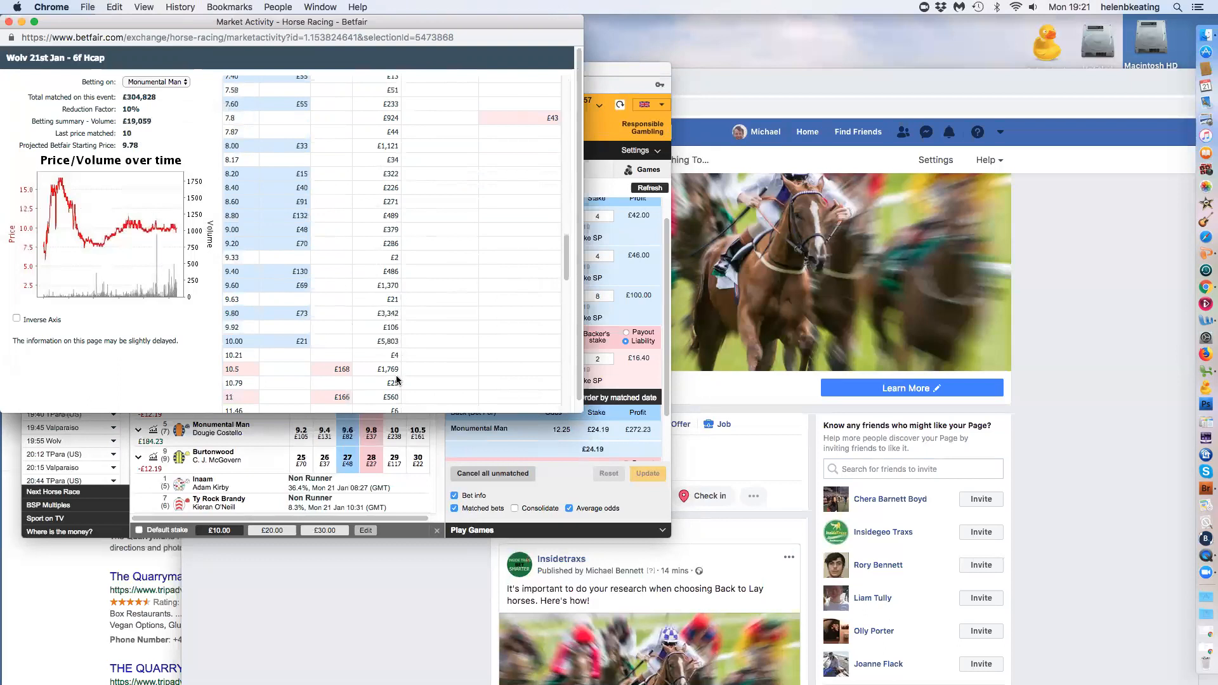
scroll(down, 3)
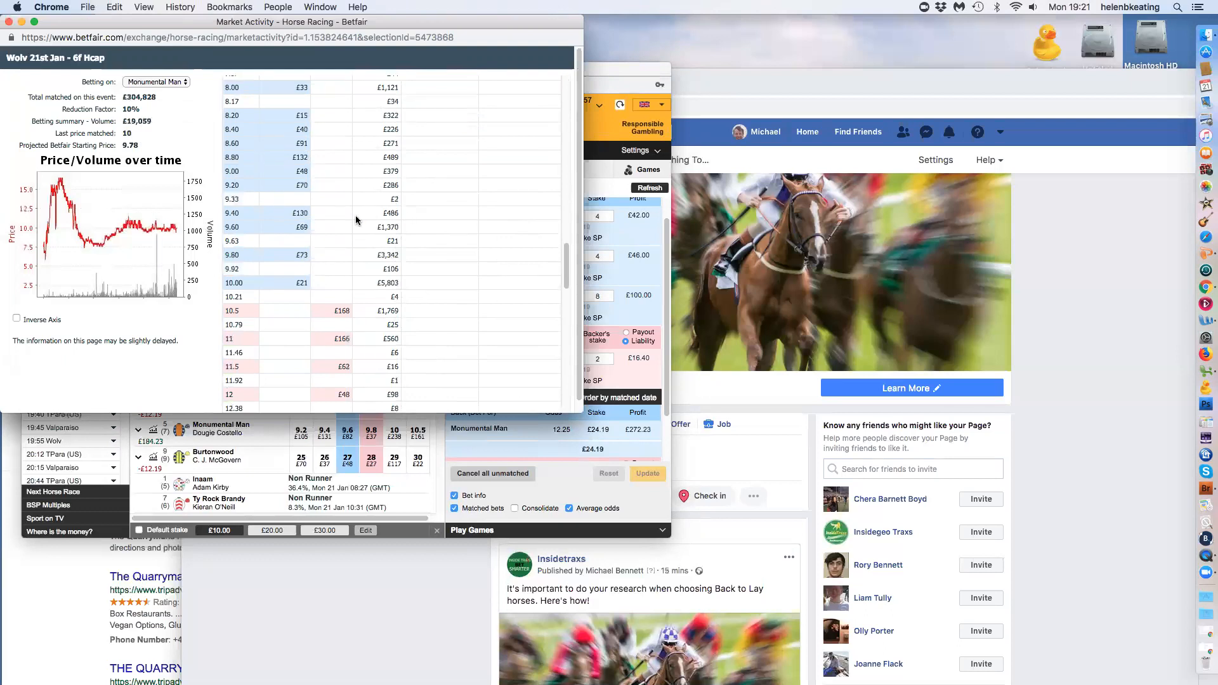
mouse_move(336, 306)
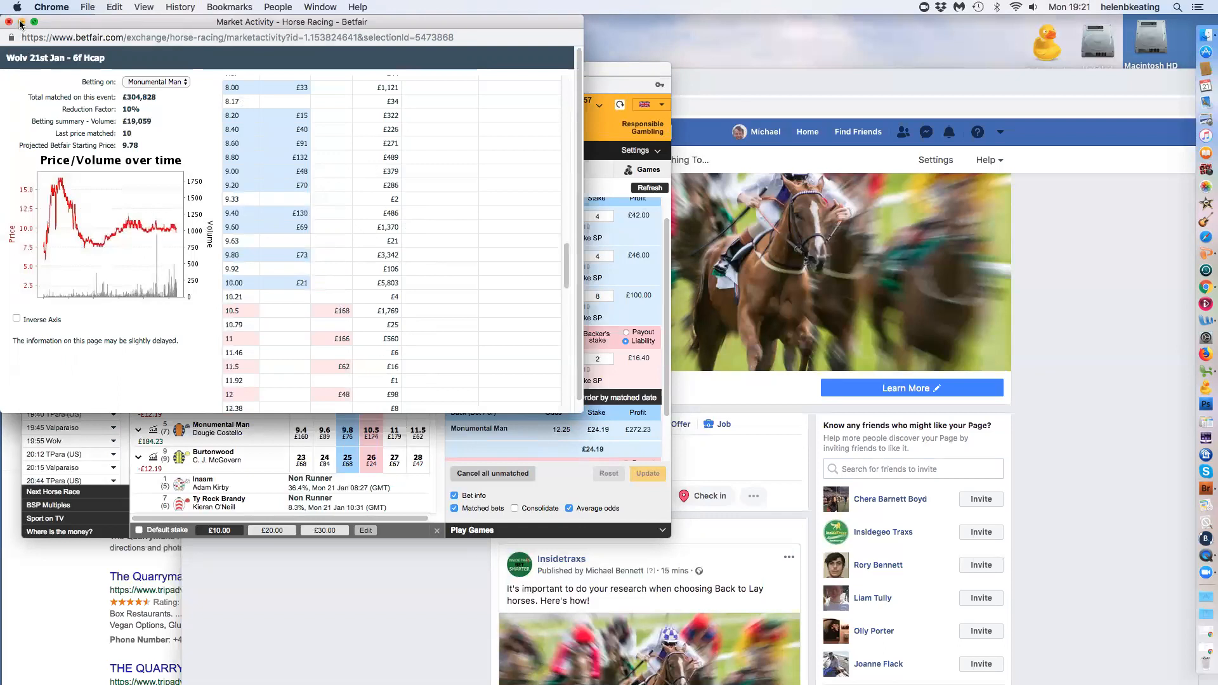
Close Monumental Man's activity details and refresh repeatedly to check whether the lay bet matches.
click(10, 22)
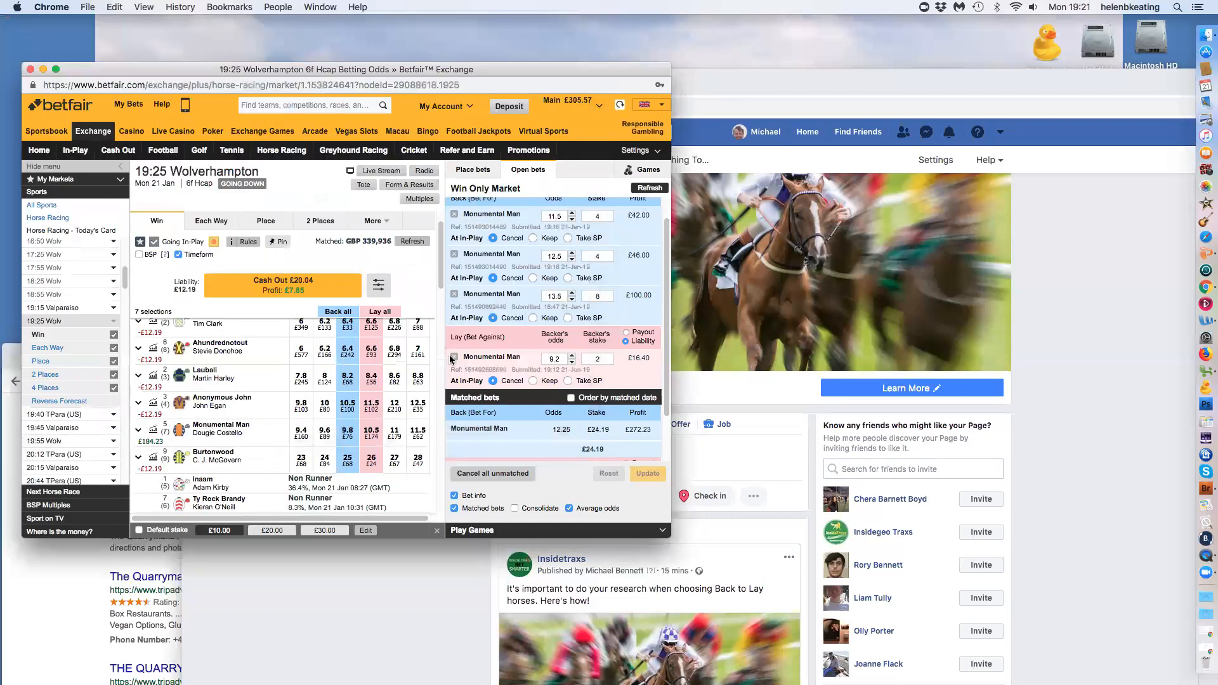
click(412, 241)
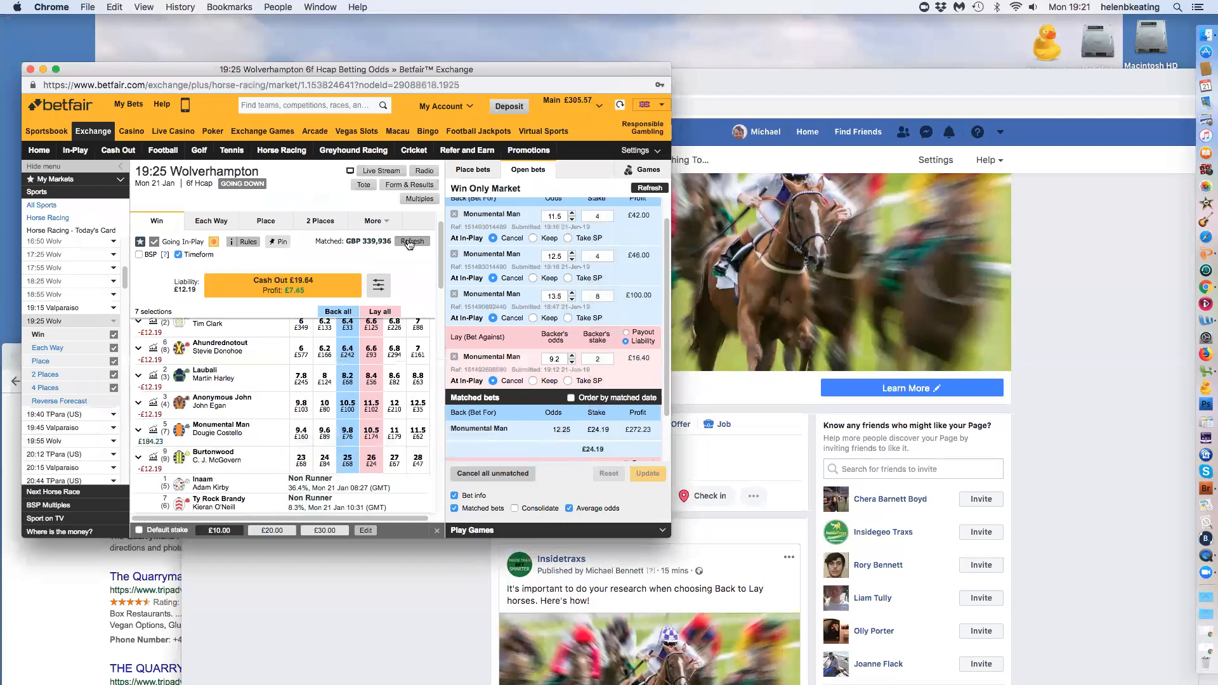
click(413, 241)
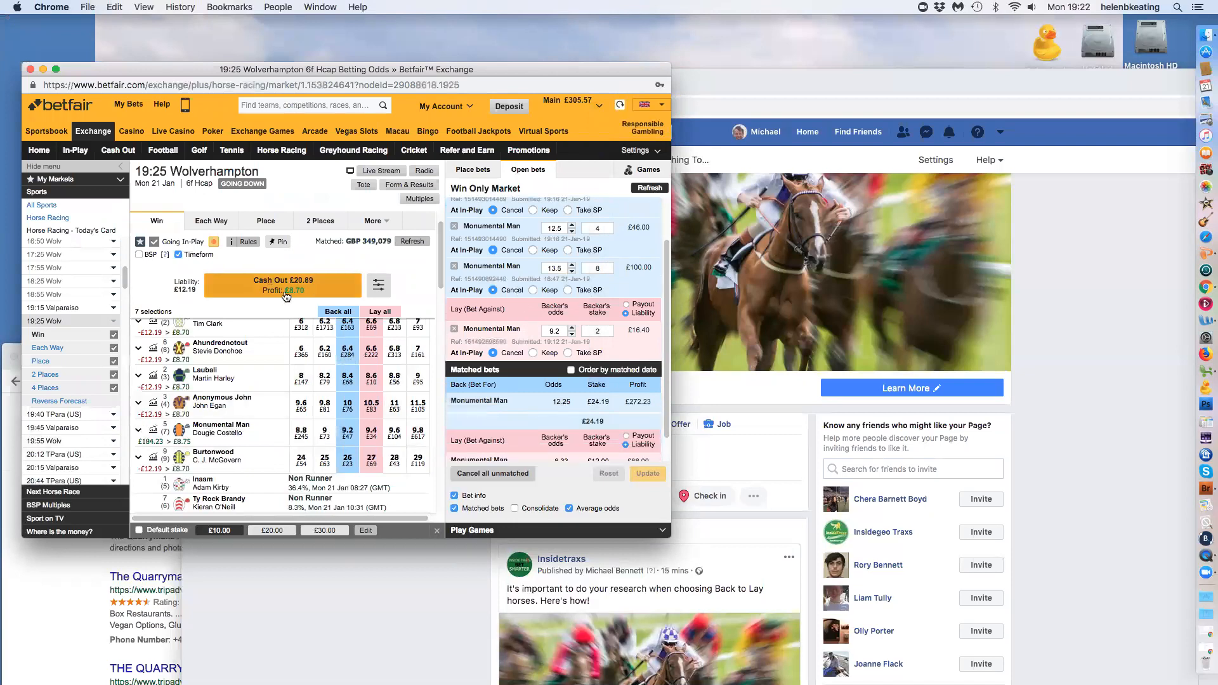
click(412, 242)
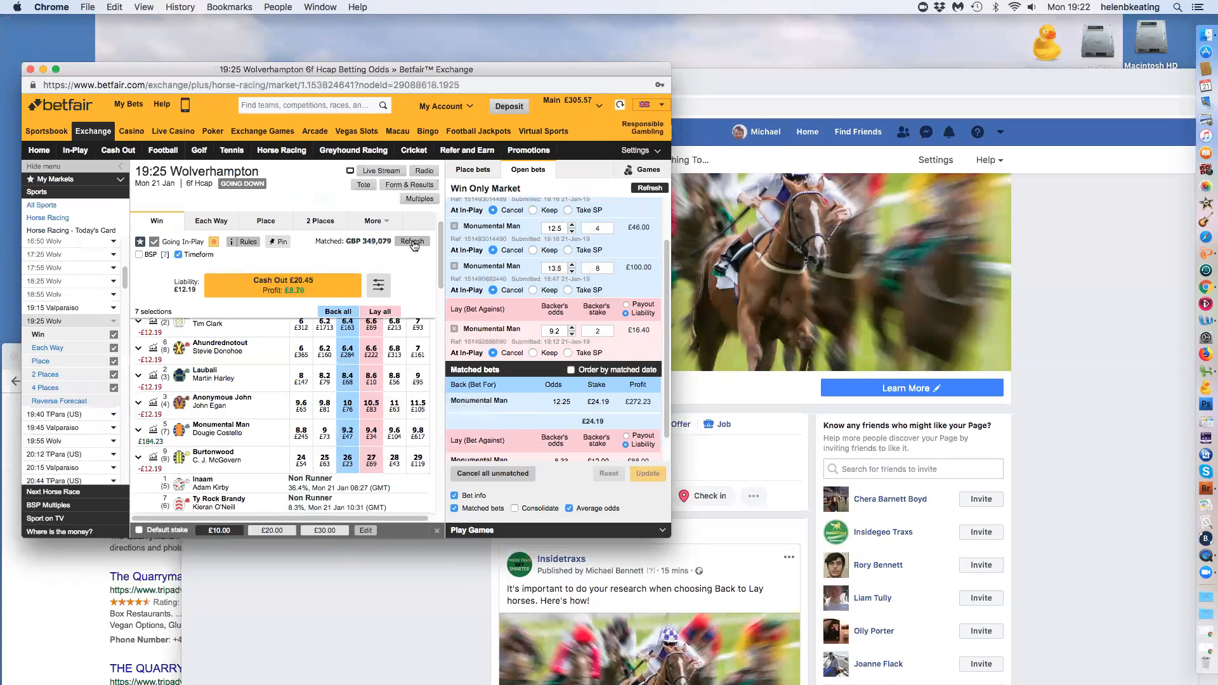
click(412, 242)
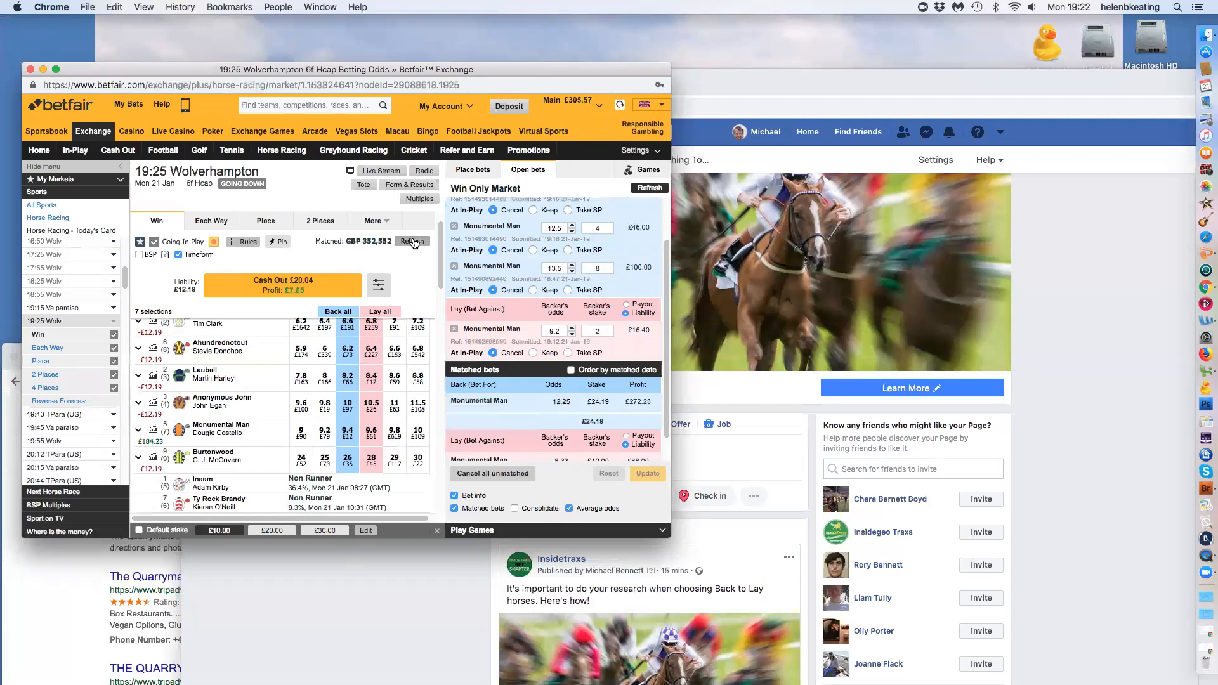
click(413, 242)
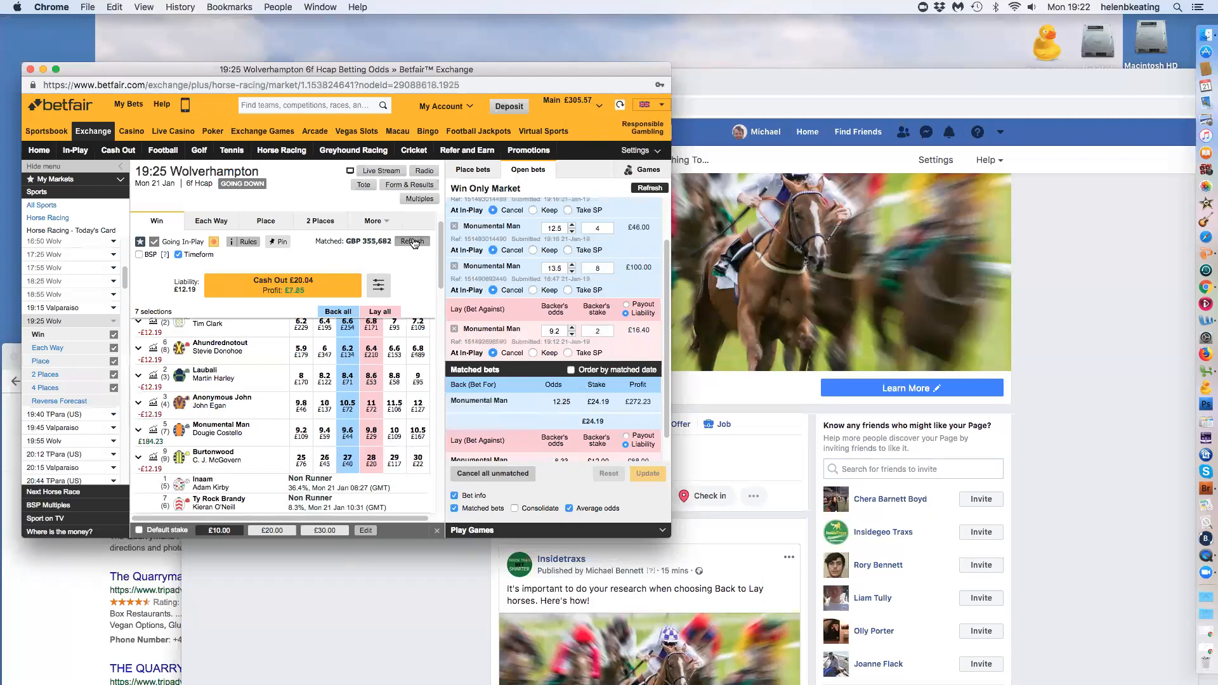
click(413, 241)
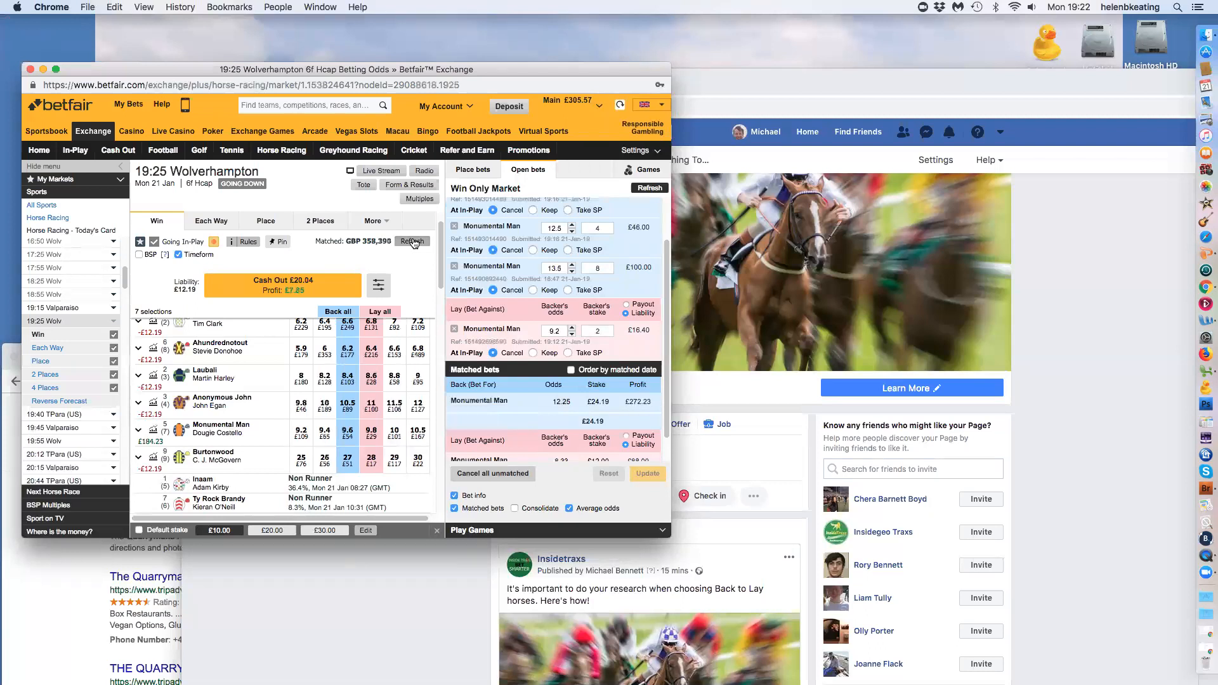
click(412, 241)
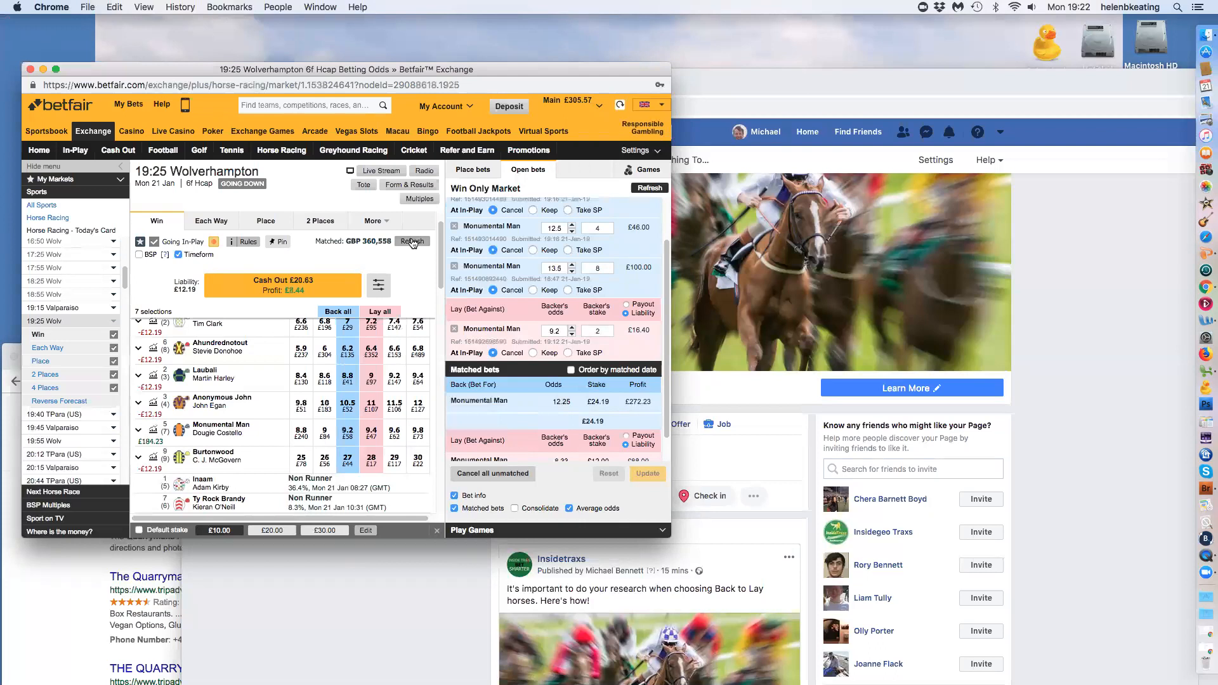
click(412, 241)
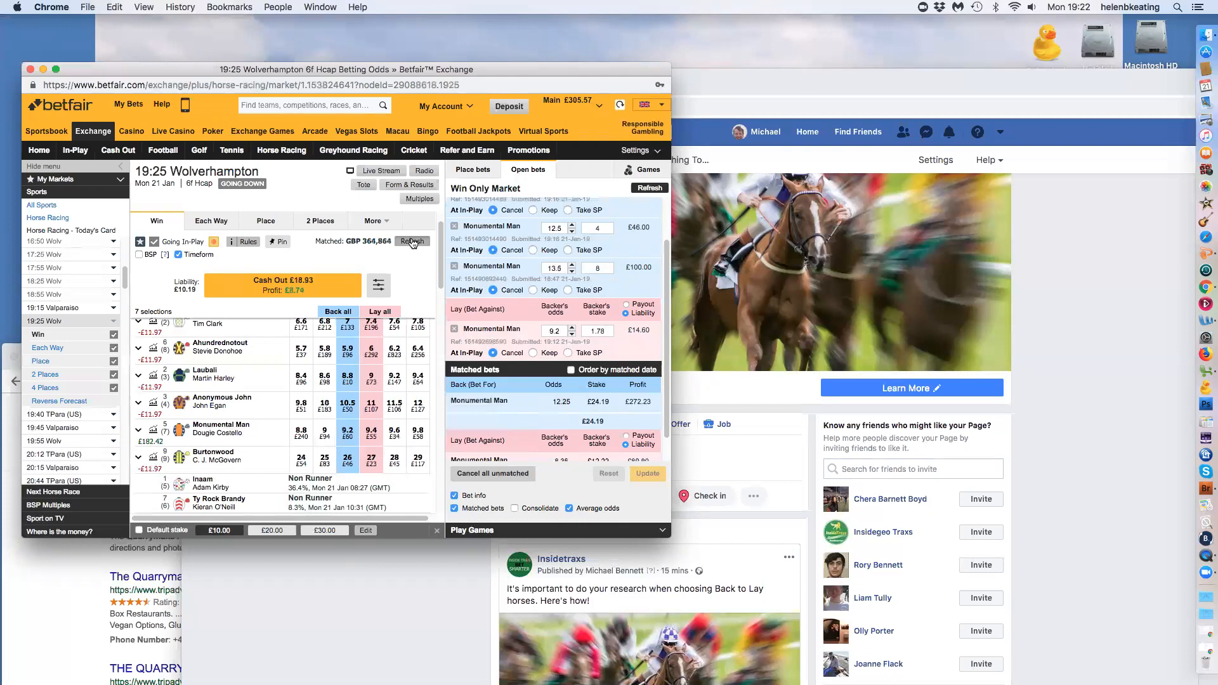
click(412, 241)
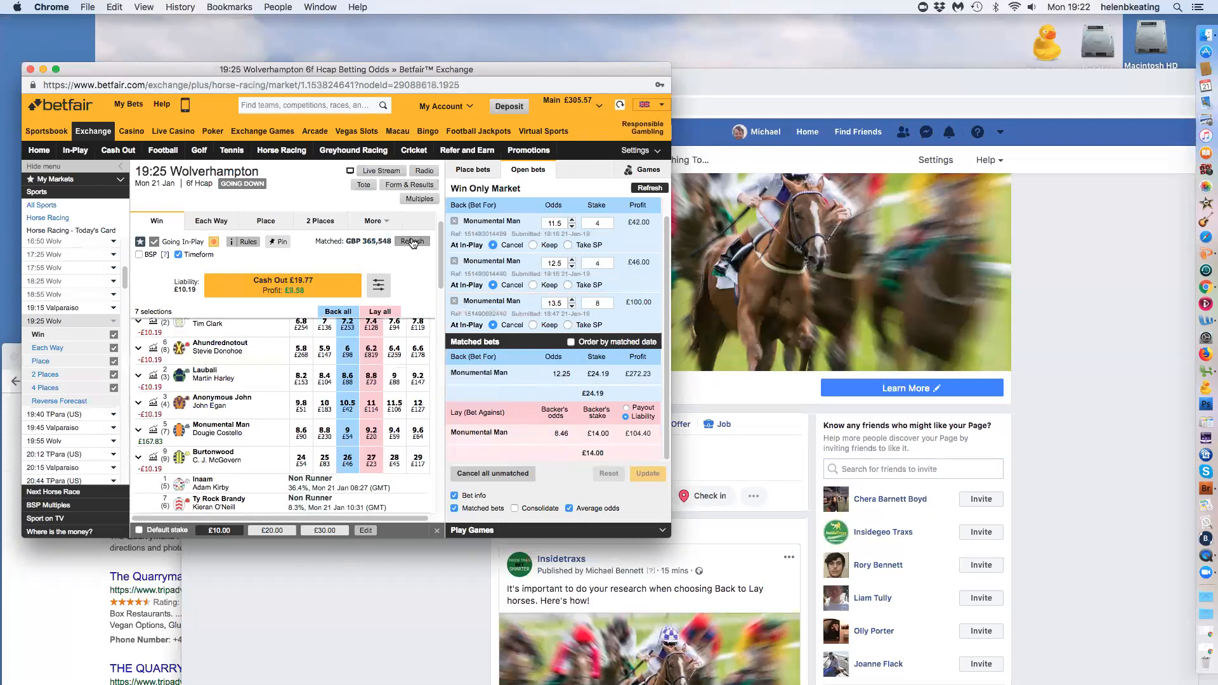
click(412, 241)
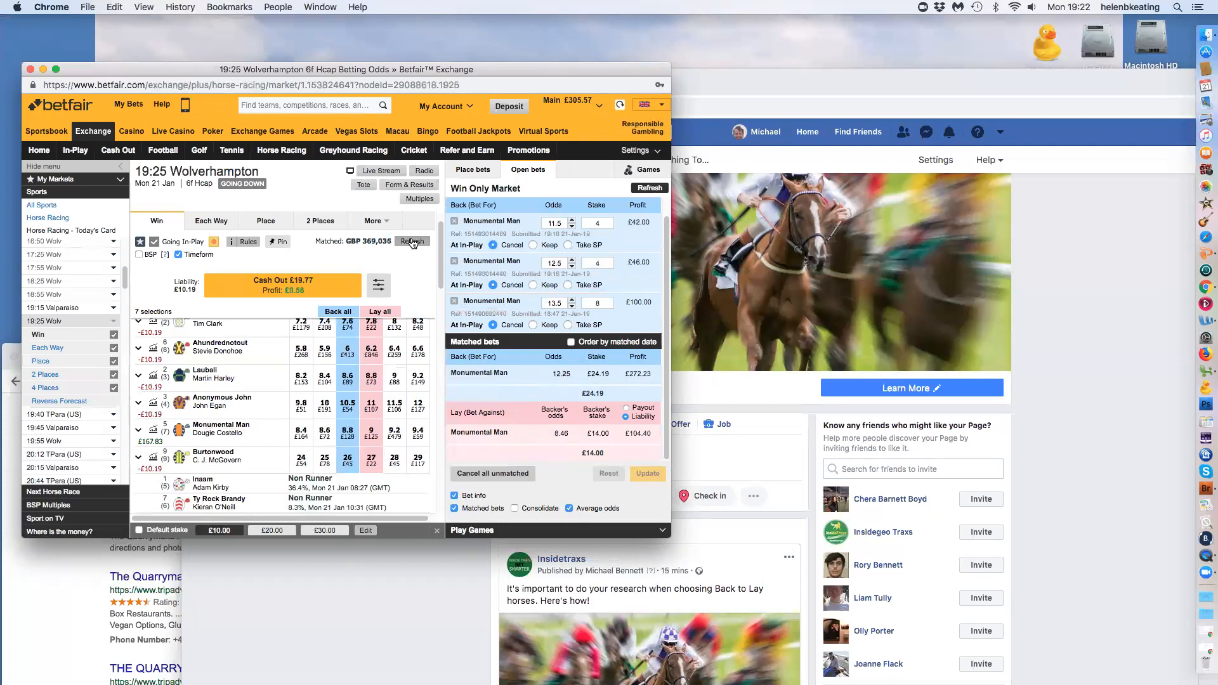
click(412, 242)
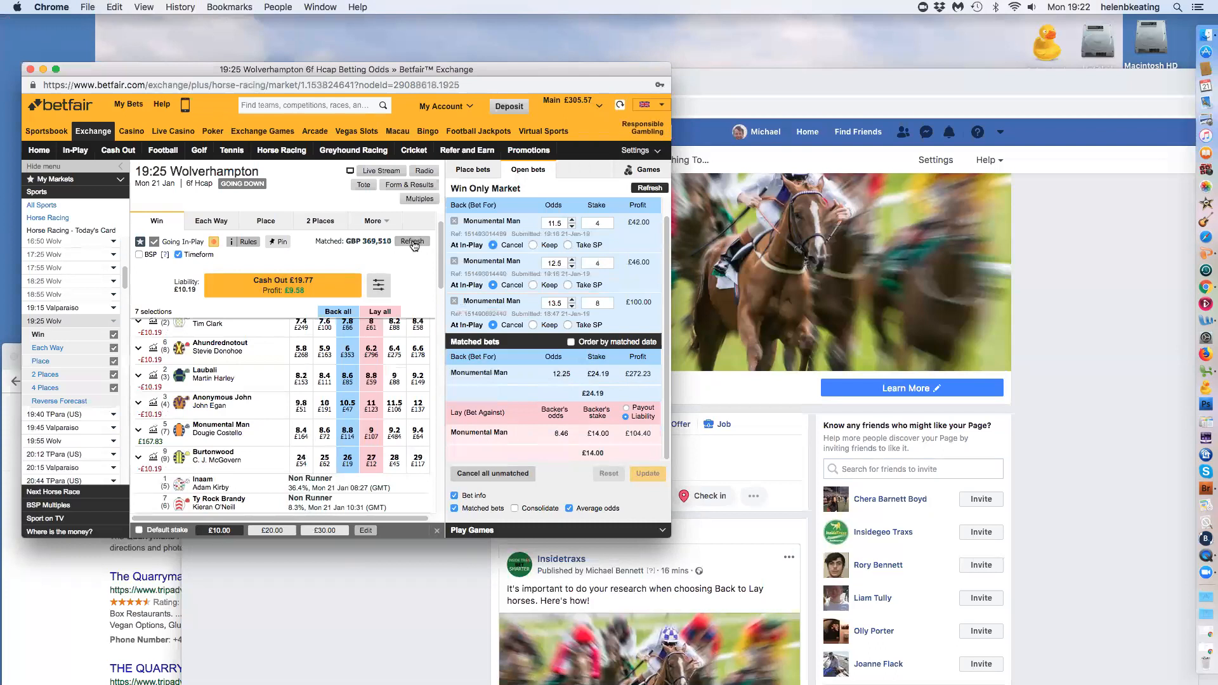
Keep refreshing until Monumental Man's last matched price reads 8.6 with £394,469 matched.
click(412, 242)
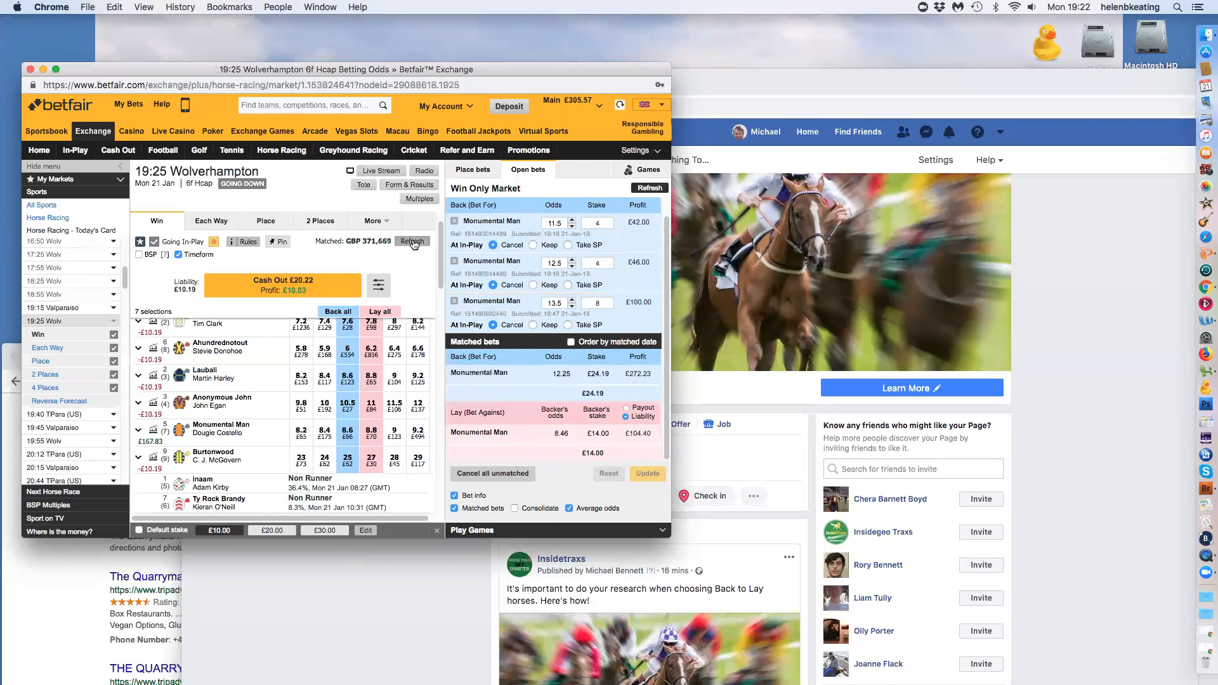
click(413, 241)
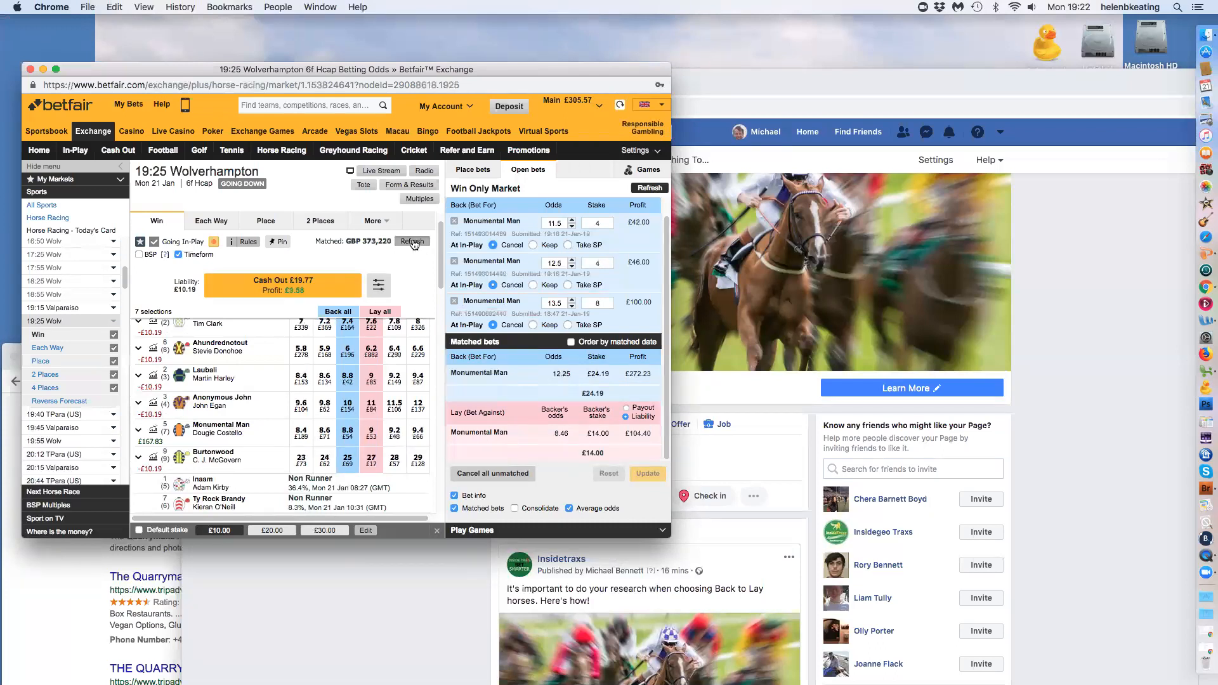
click(412, 242)
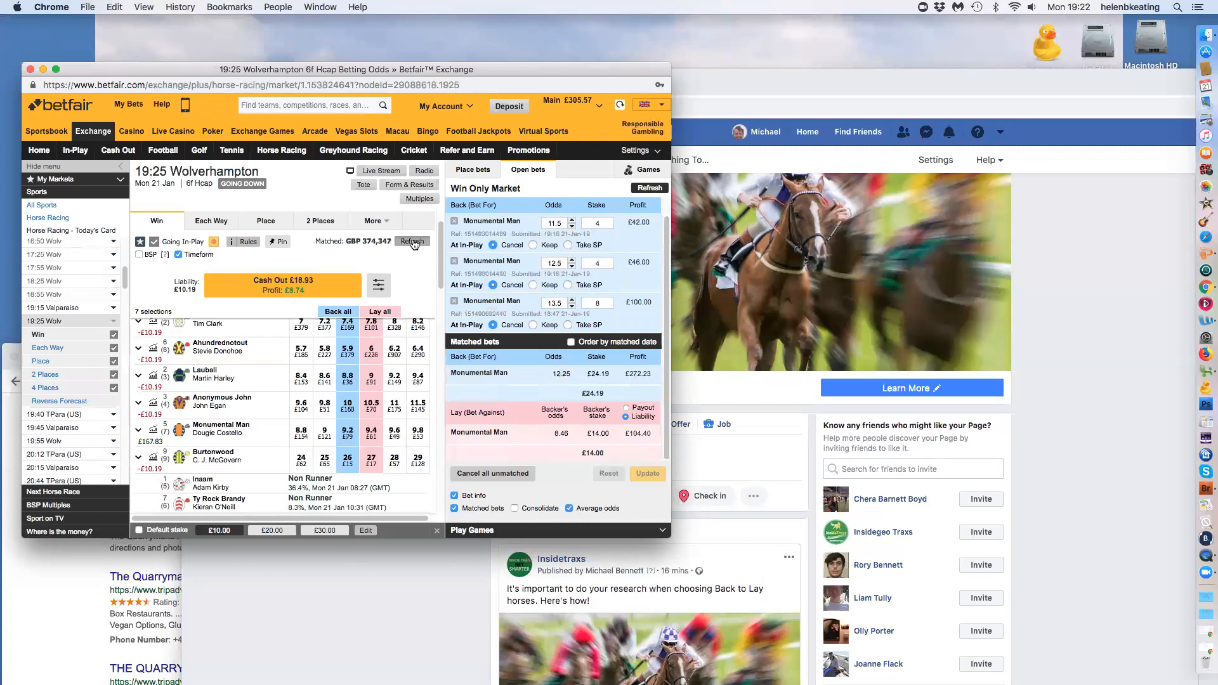
click(413, 242)
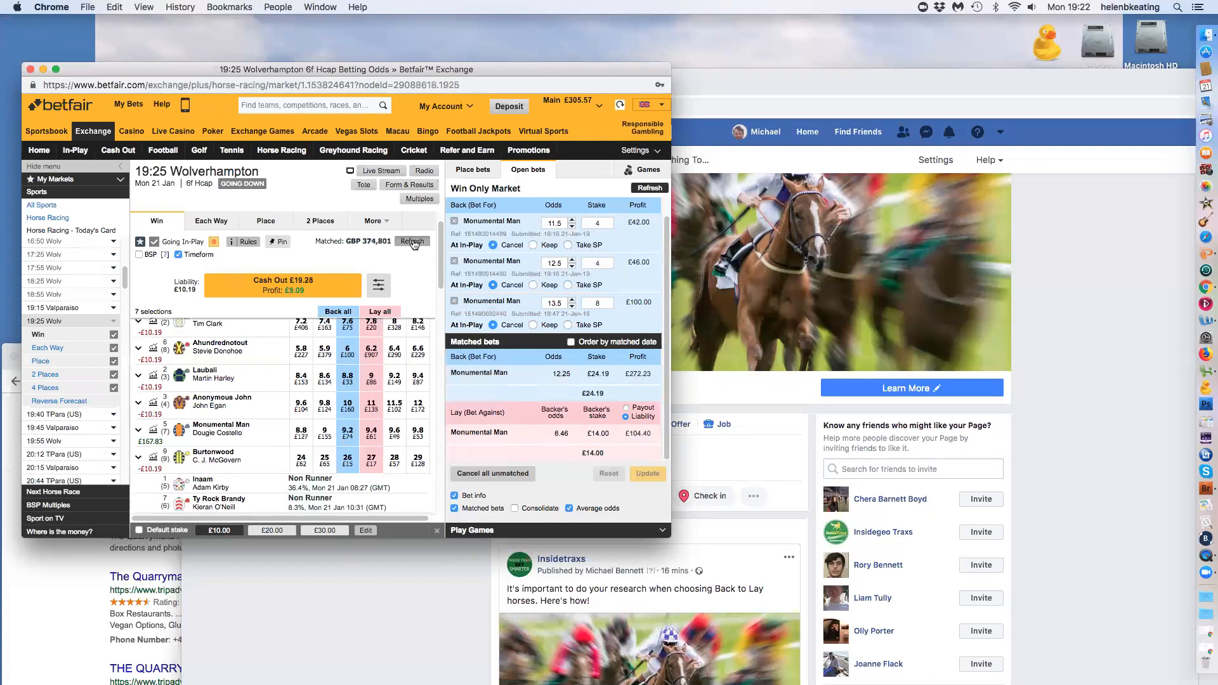
click(412, 241)
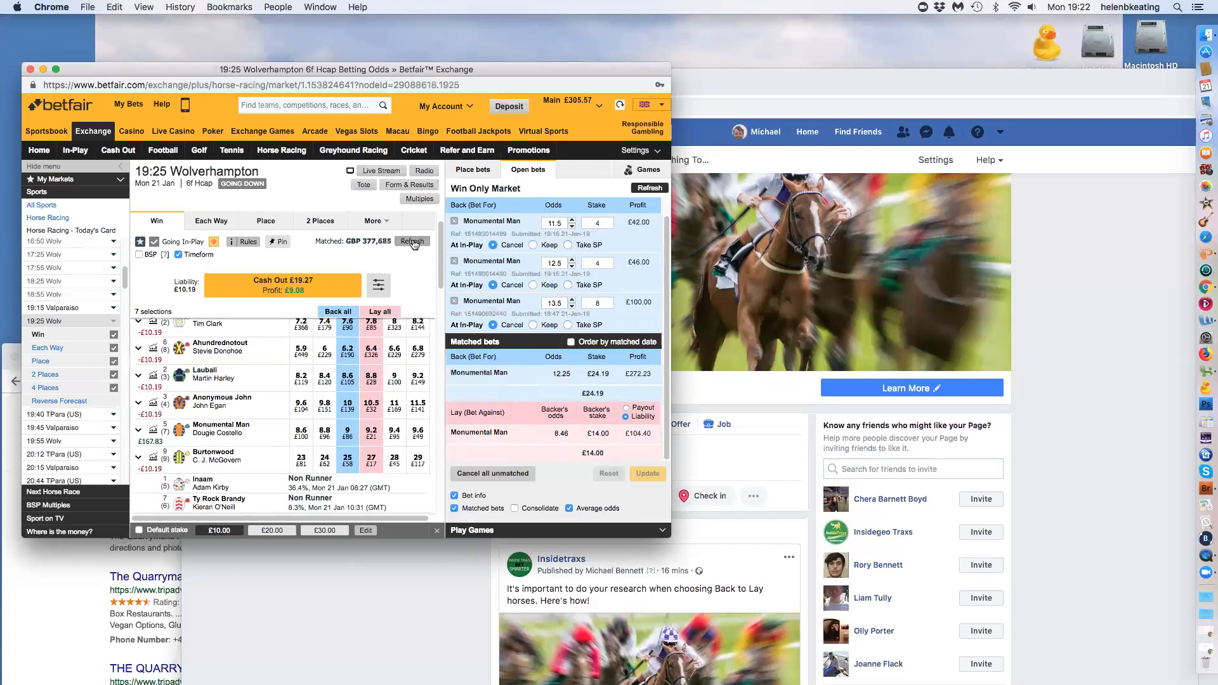
click(411, 242)
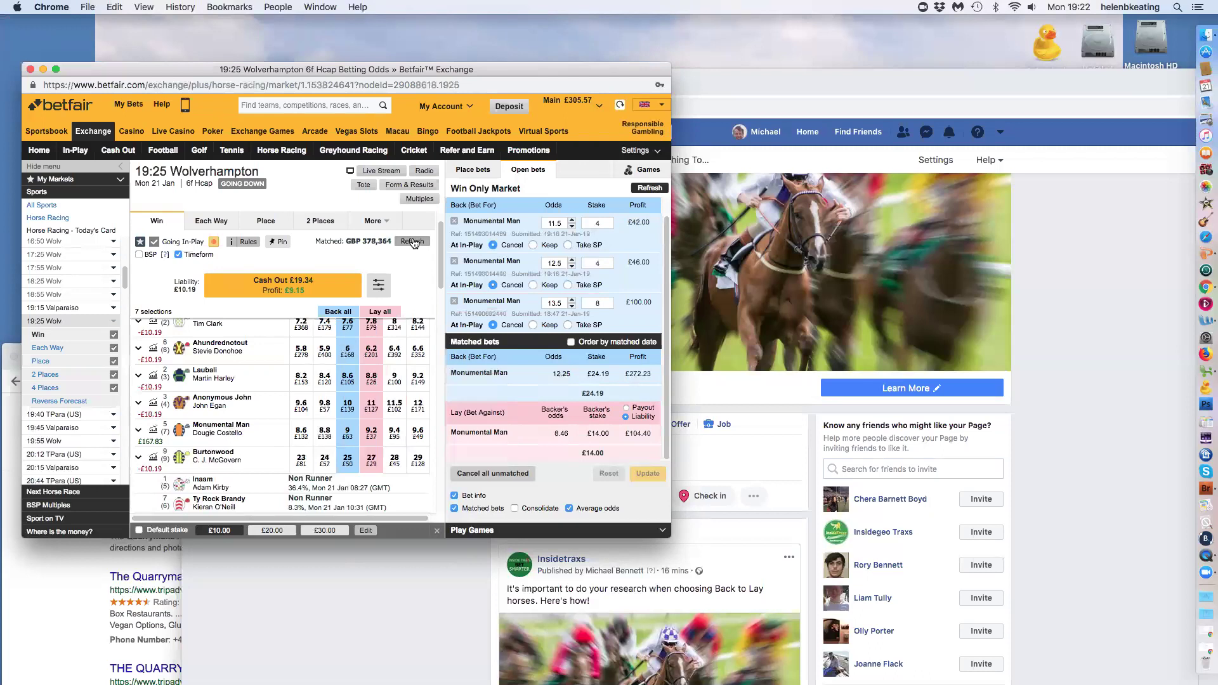
click(412, 241)
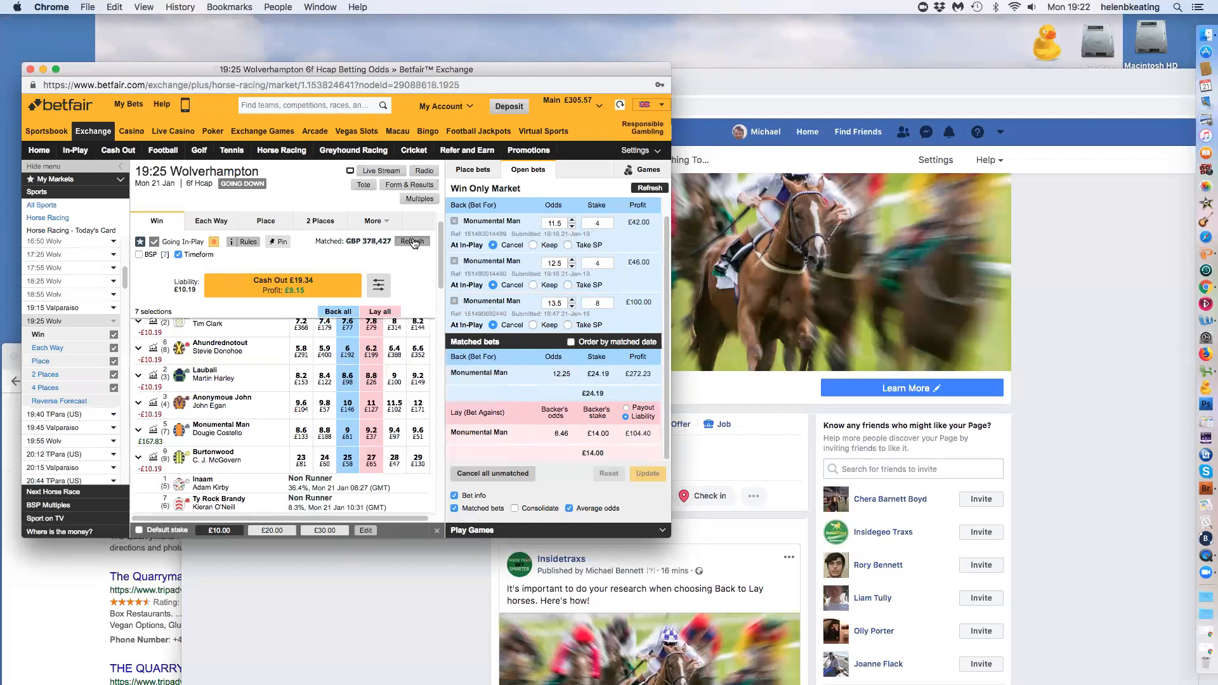
click(413, 241)
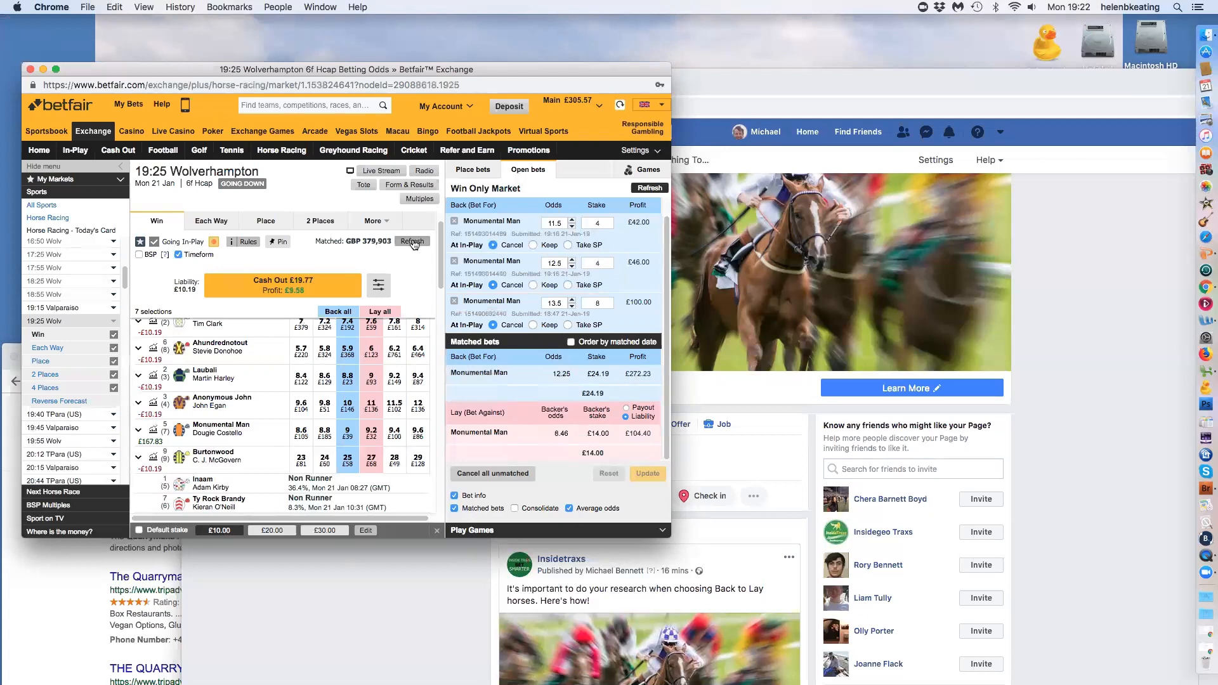
click(412, 242)
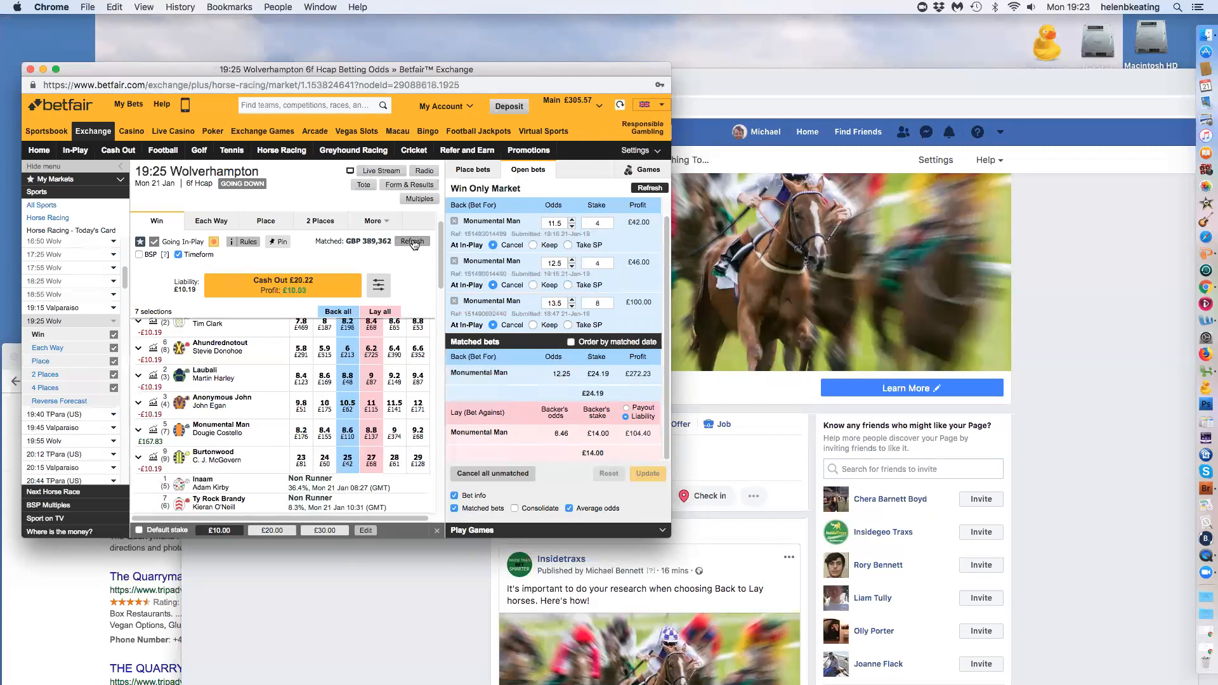
click(412, 242)
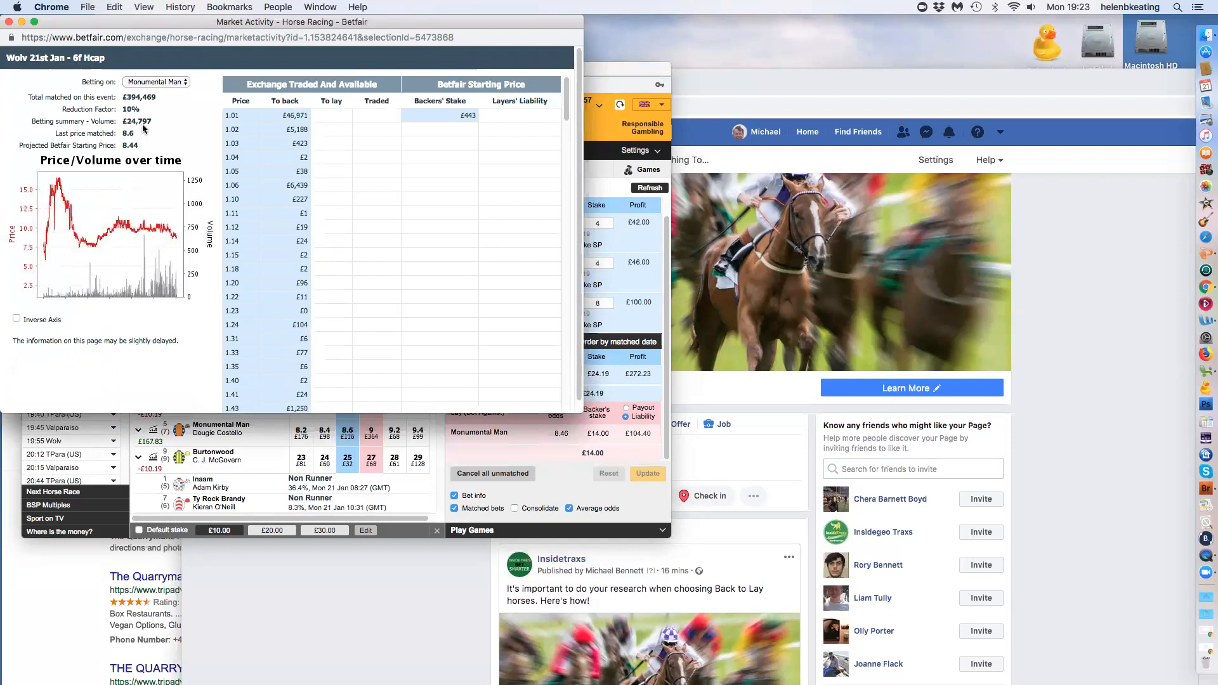
mouse_move(159, 266)
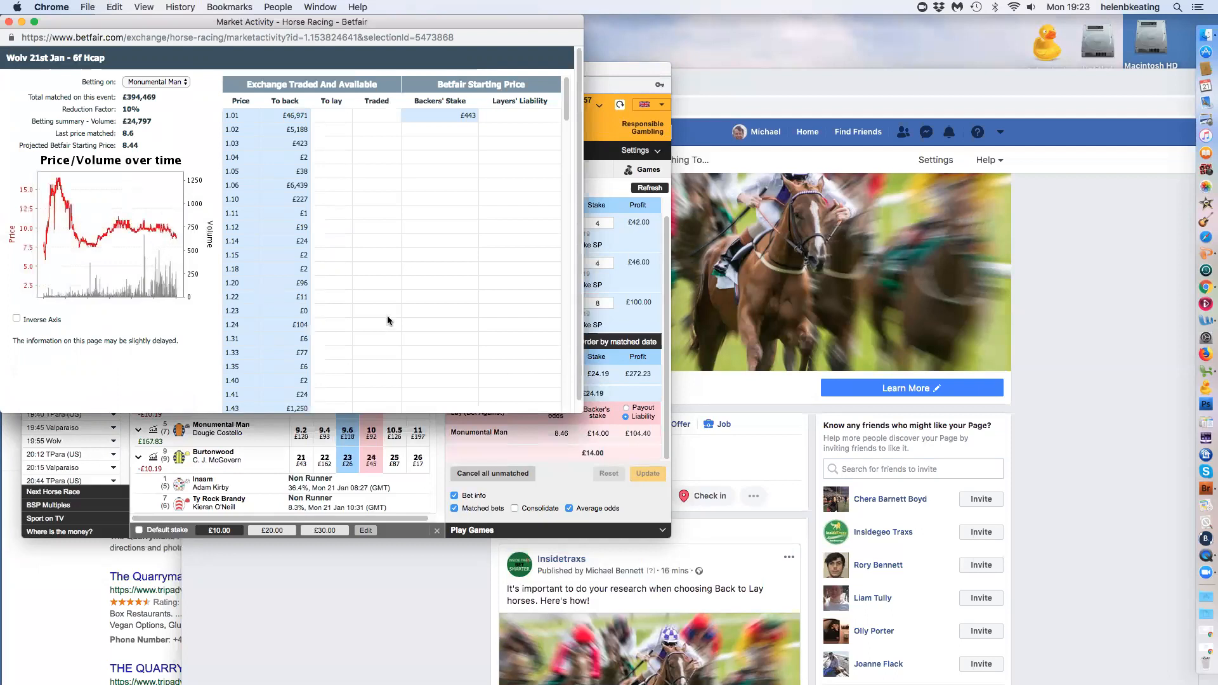
Scroll Monumental Man's traded price table to volumes from 5.83 to 9.2.
scroll(down, 3)
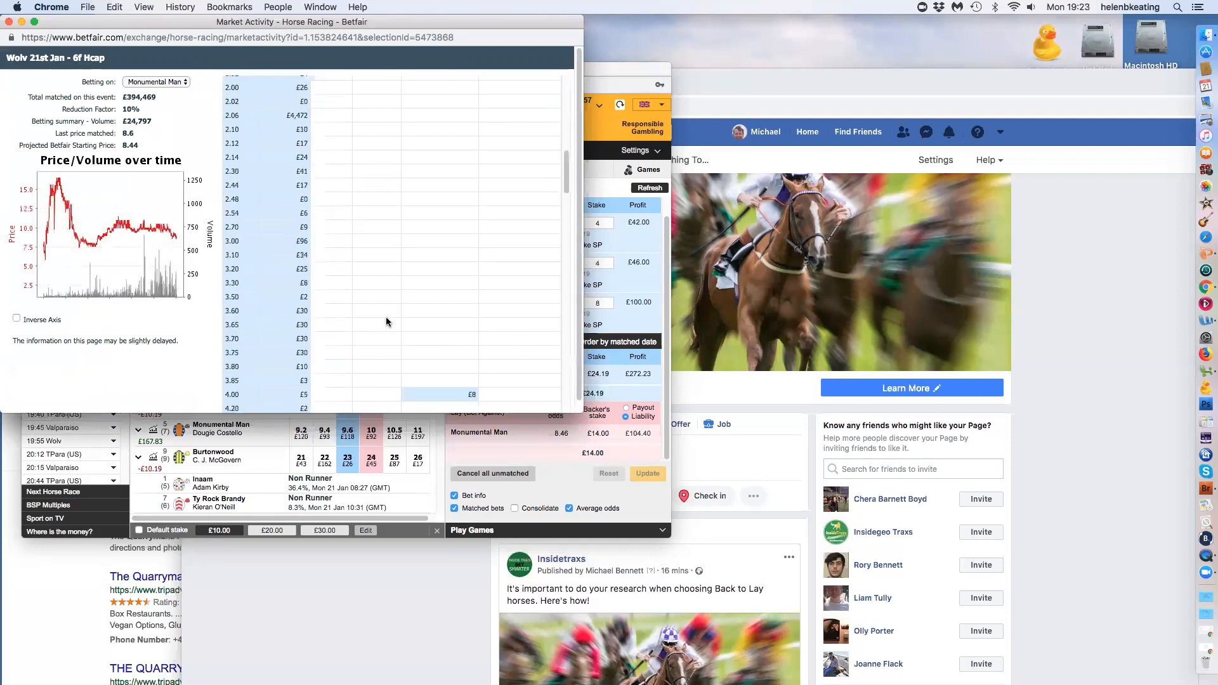
scroll(down, 3)
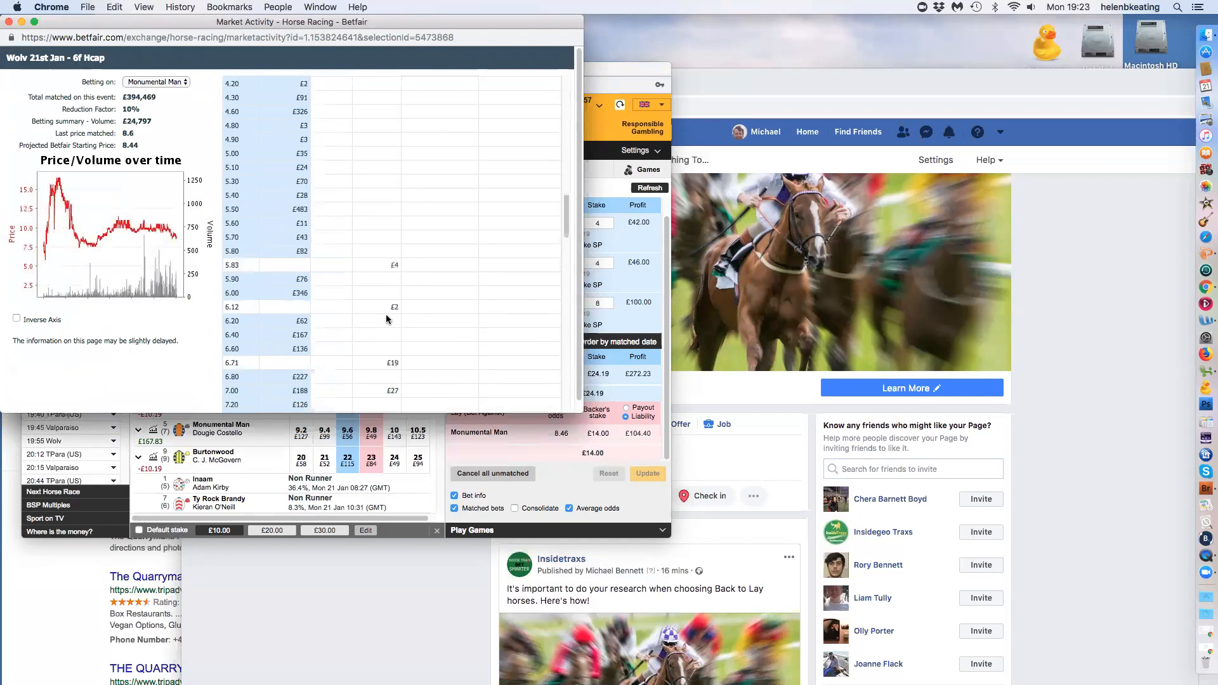
scroll(down, 3)
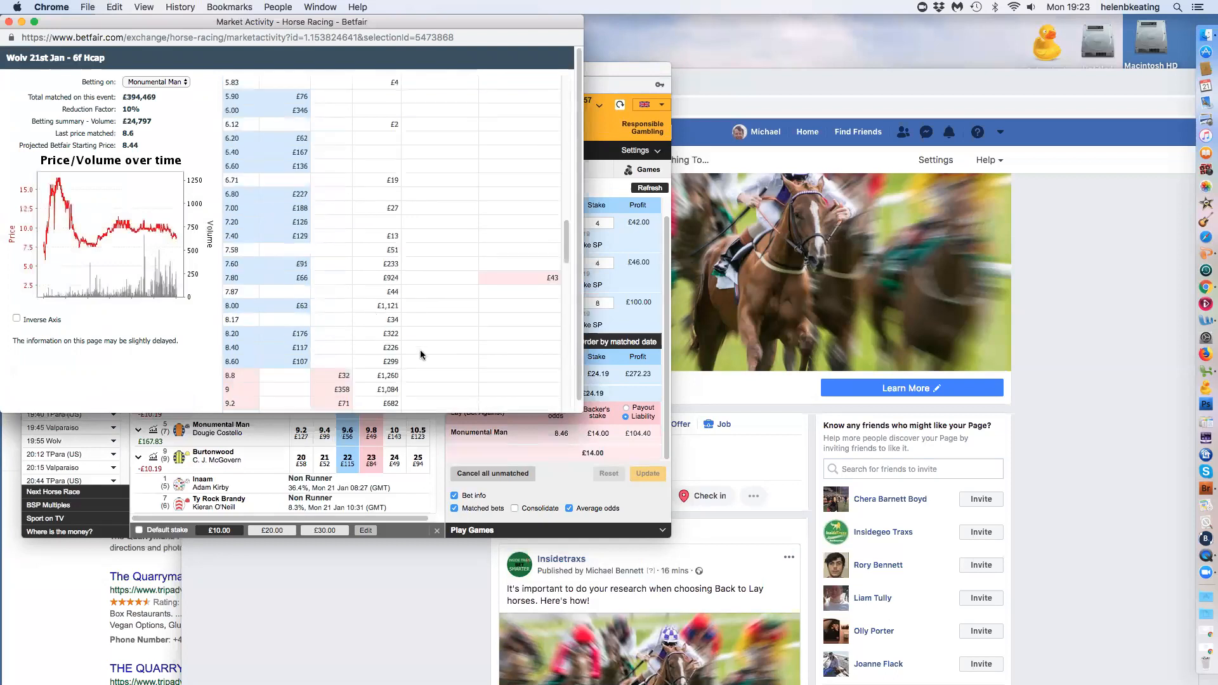
mouse_move(384, 332)
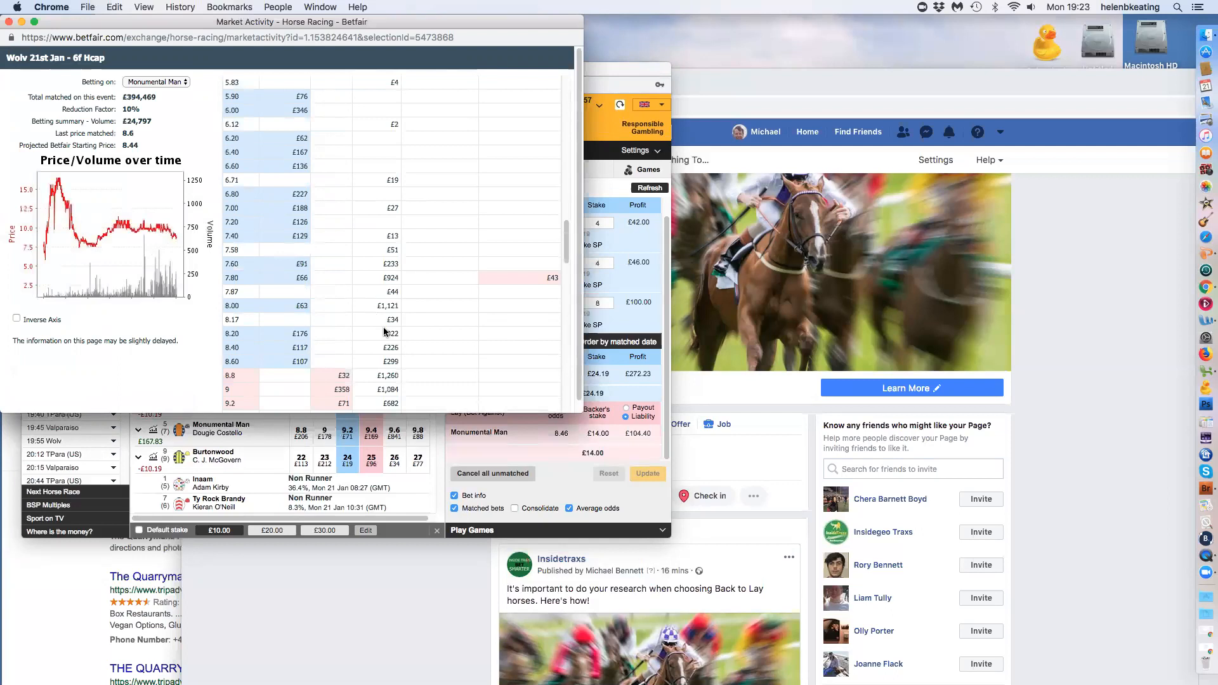
mouse_move(384, 345)
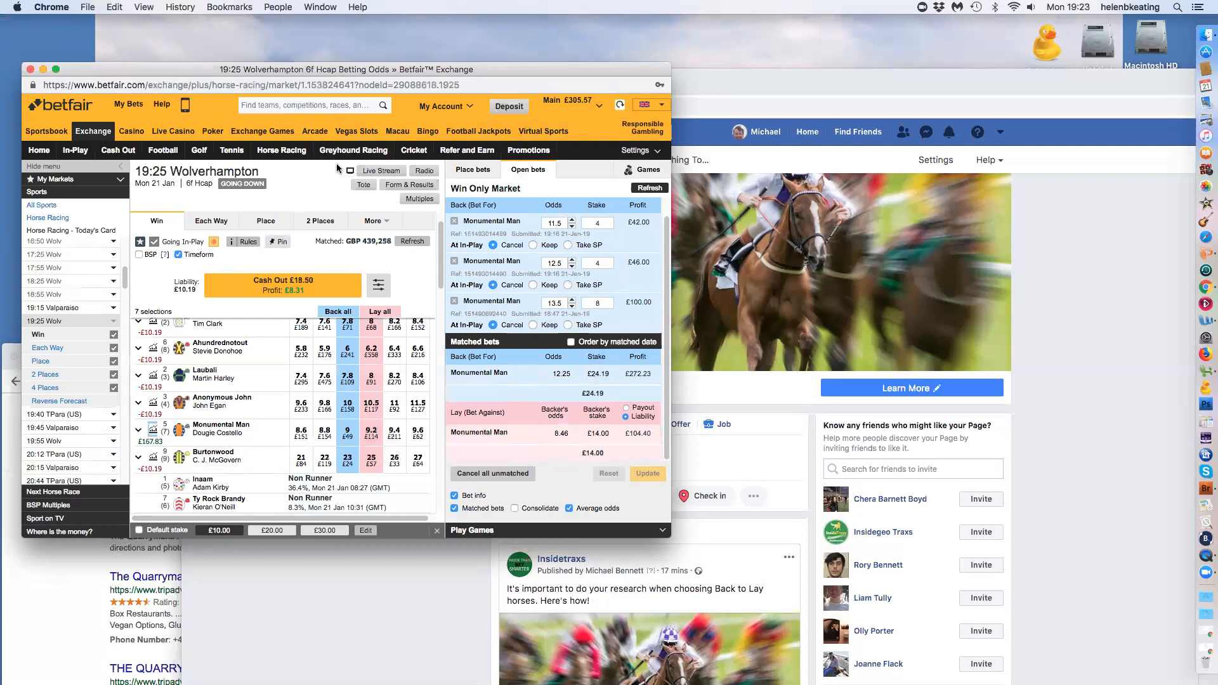
Start the race's live video stream and refresh the market prices.
click(380, 170)
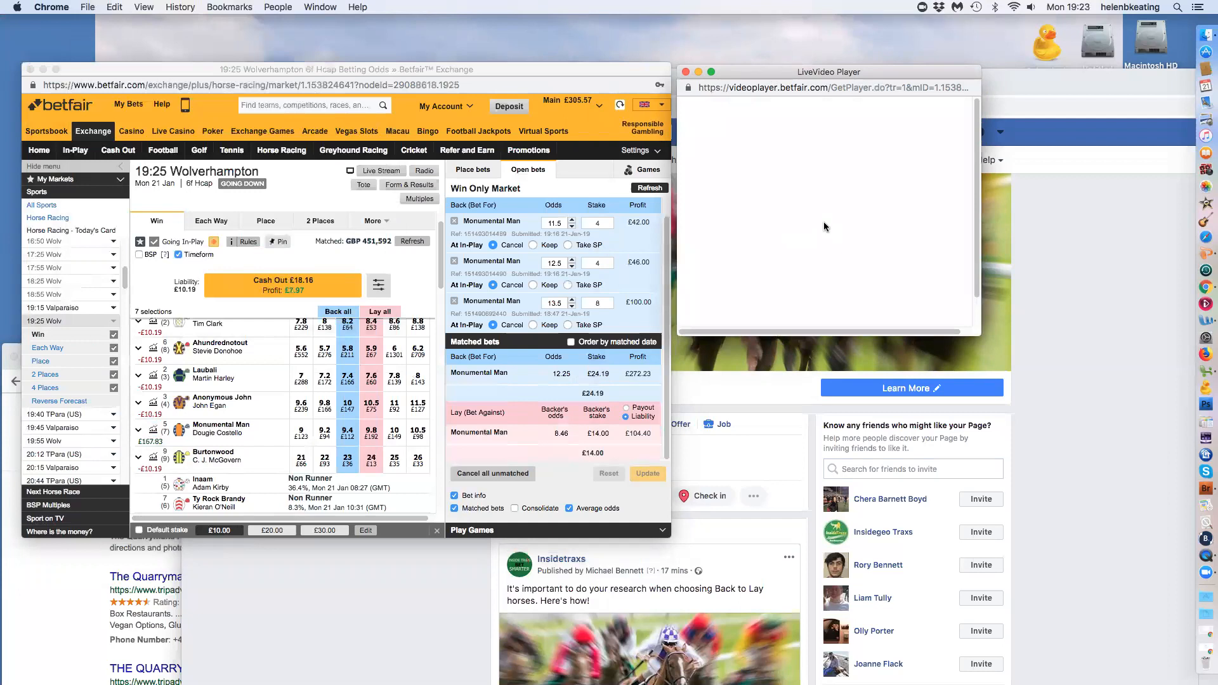
mouse_move(817, 225)
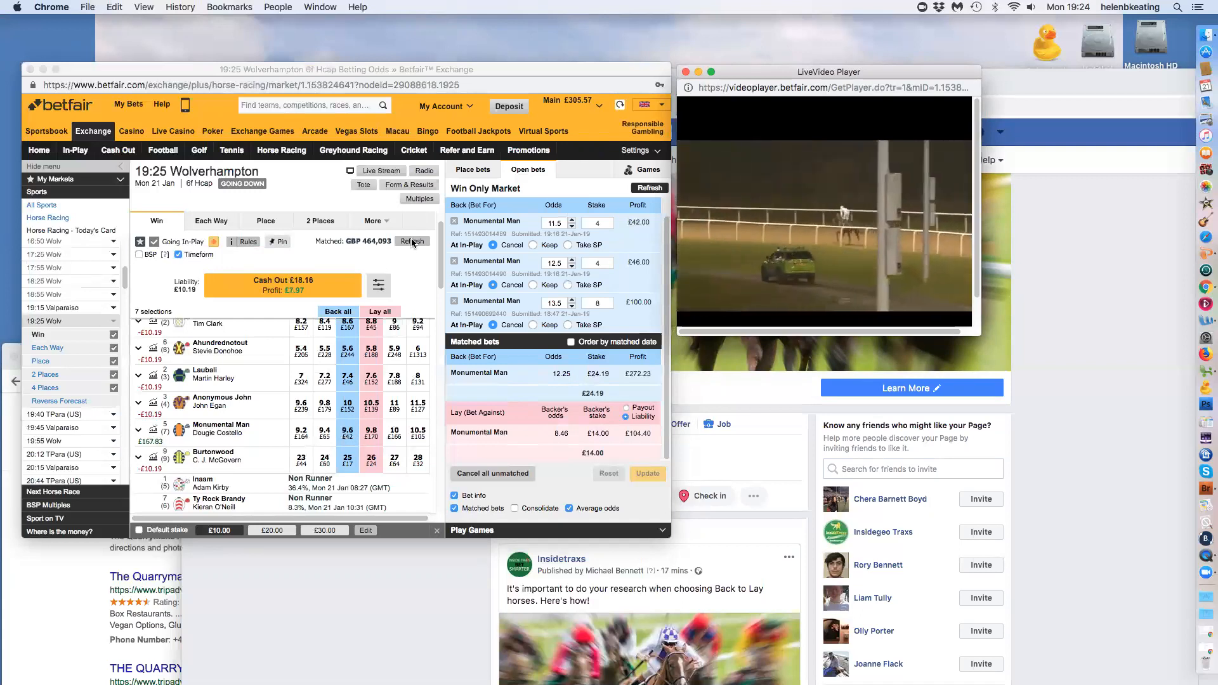
click(412, 241)
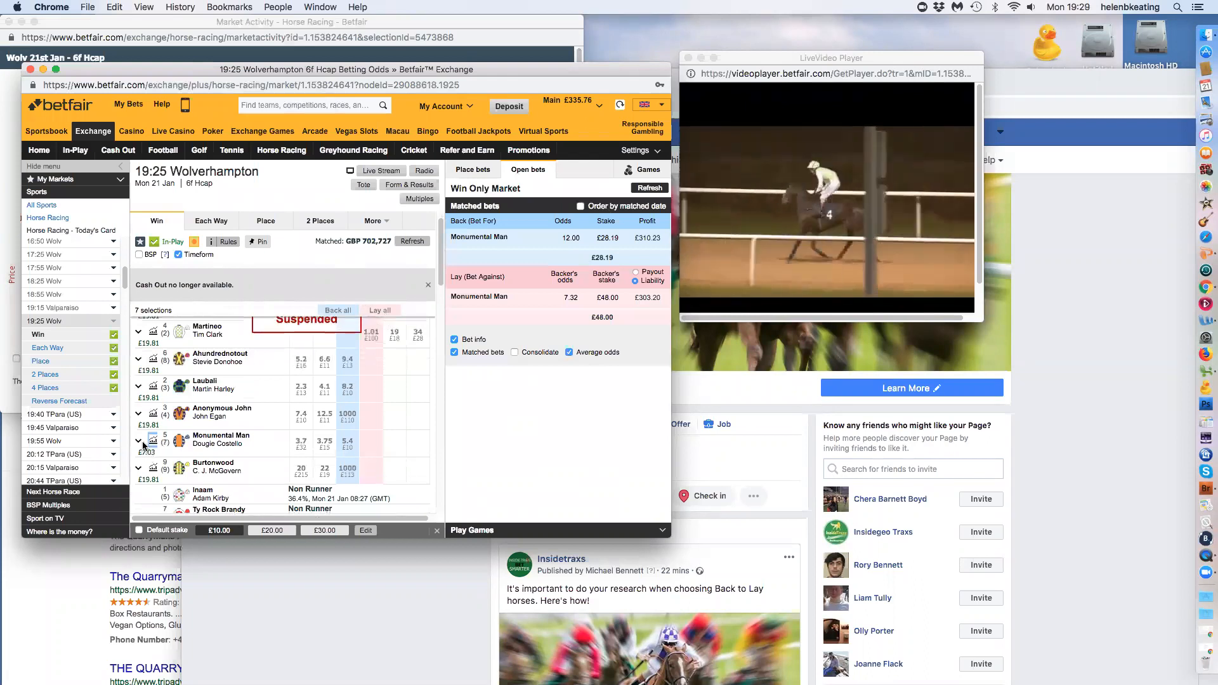
Open Monumental Man's market activity, tick Inverse Axis, and scroll the price table.
click(152, 442)
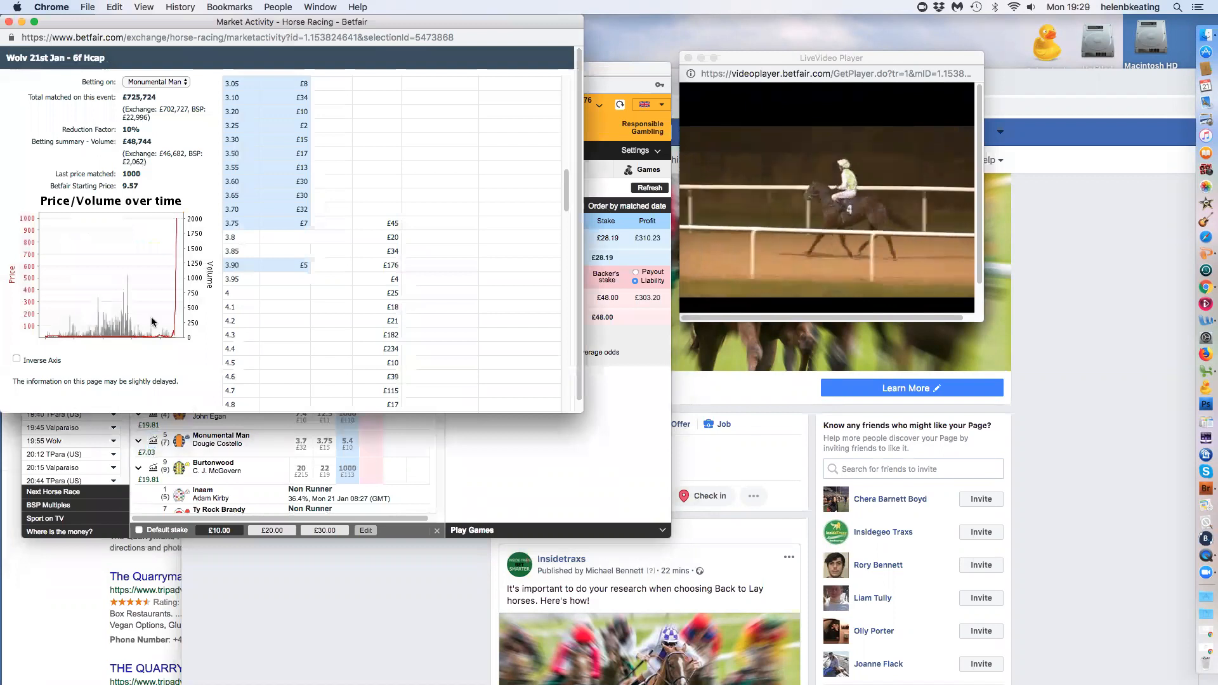
click(16, 360)
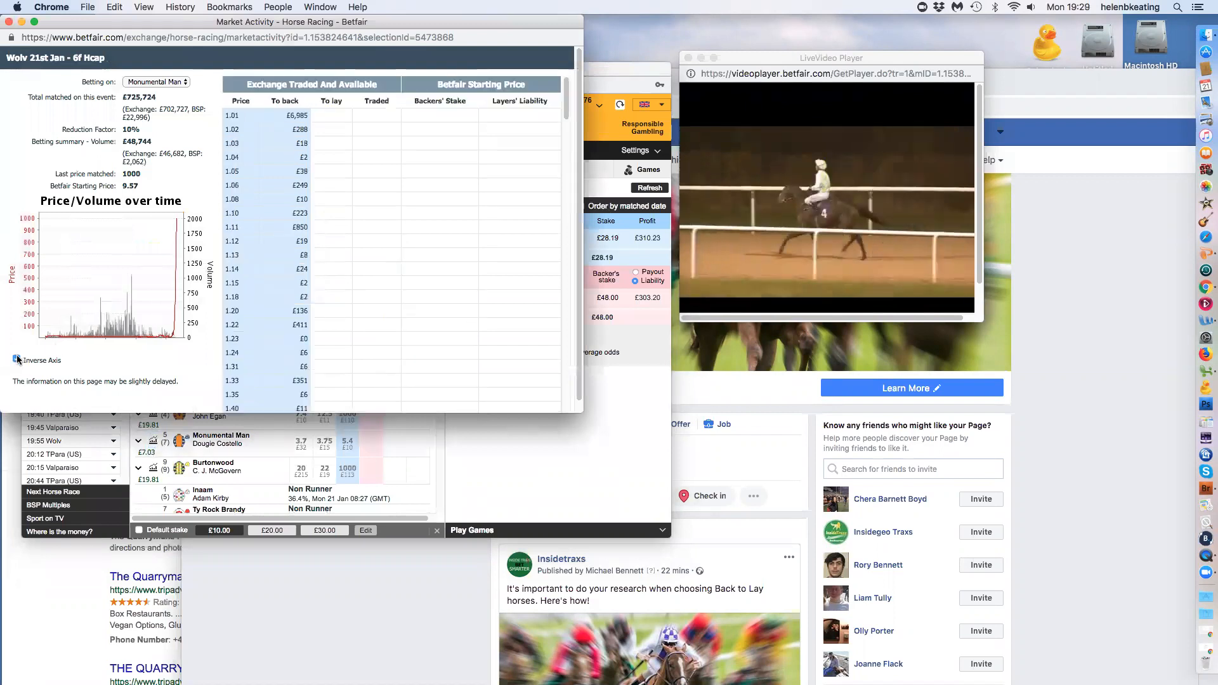
click(17, 360)
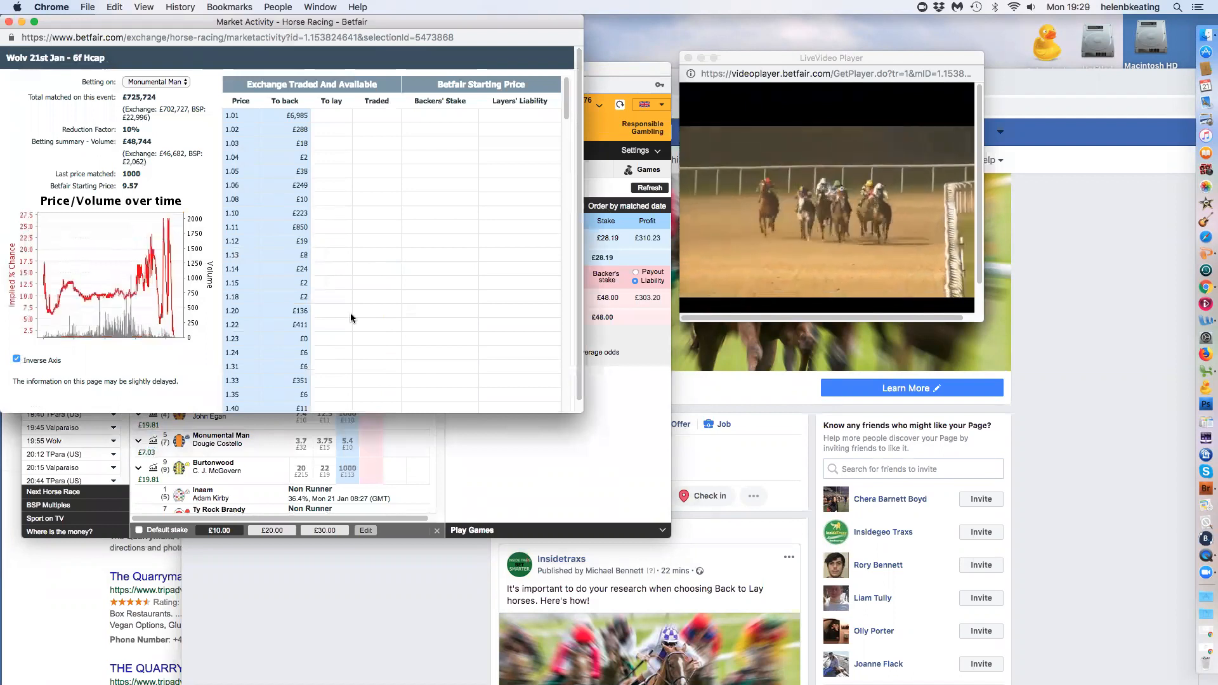
scroll(down, 3)
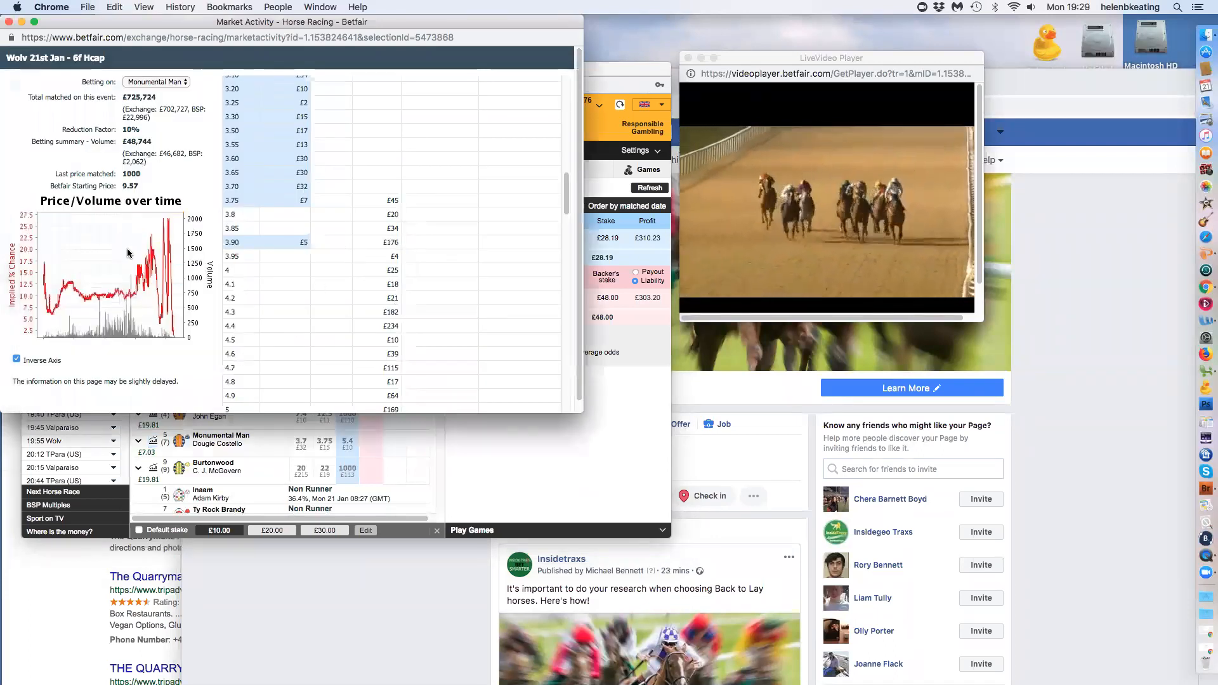
mouse_move(375, 225)
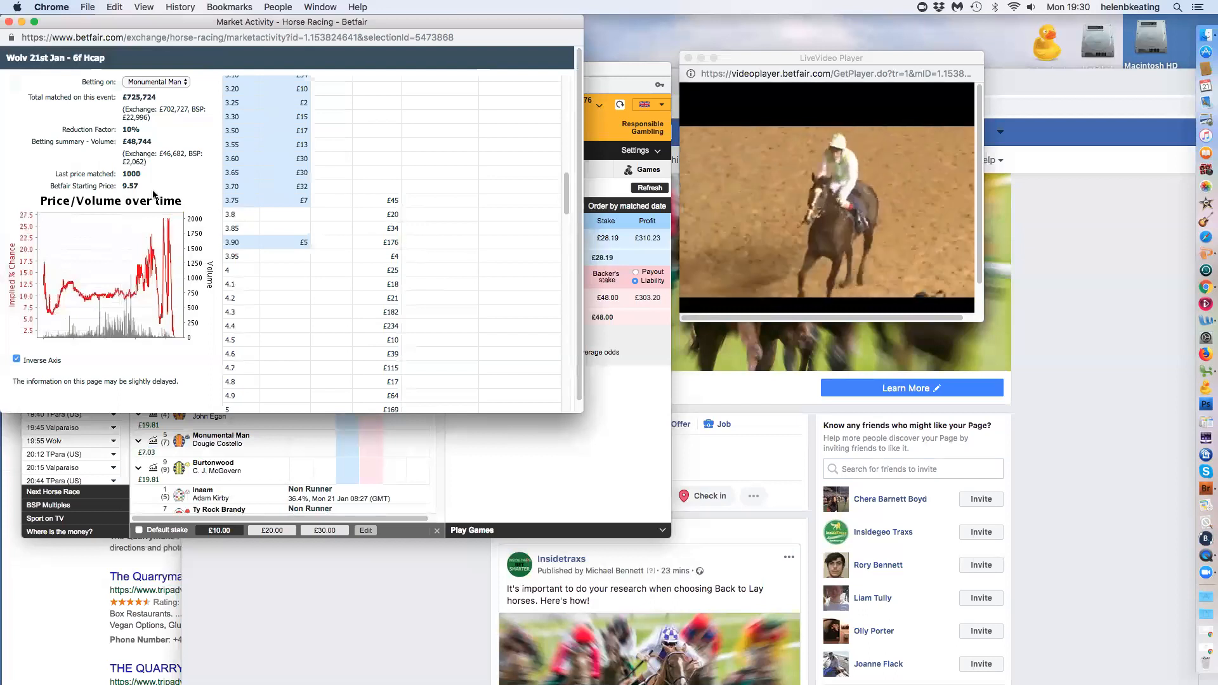
mouse_move(612, 496)
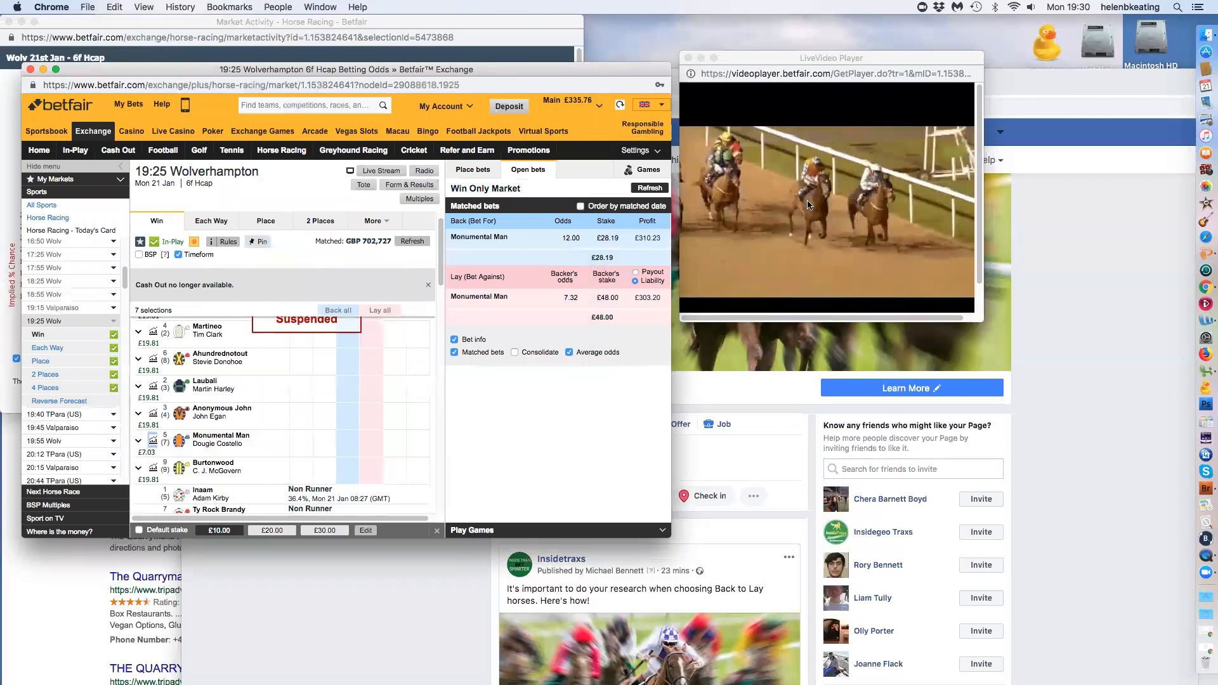
mouse_move(539, 395)
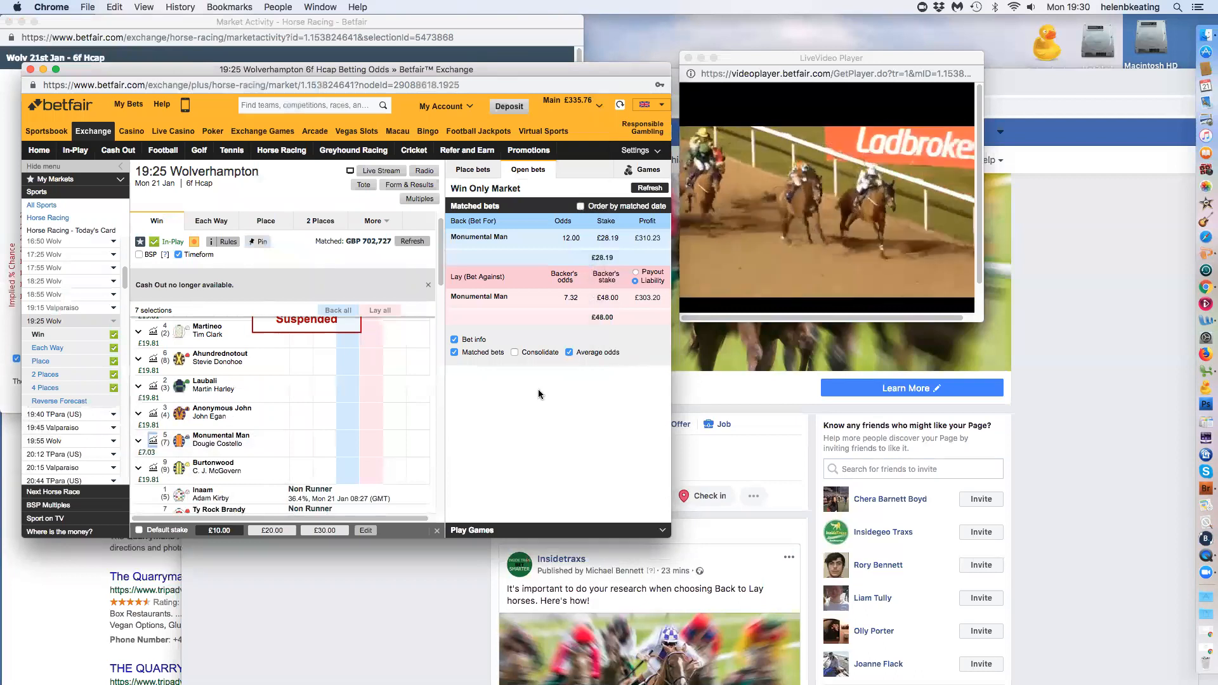
mouse_move(222, 436)
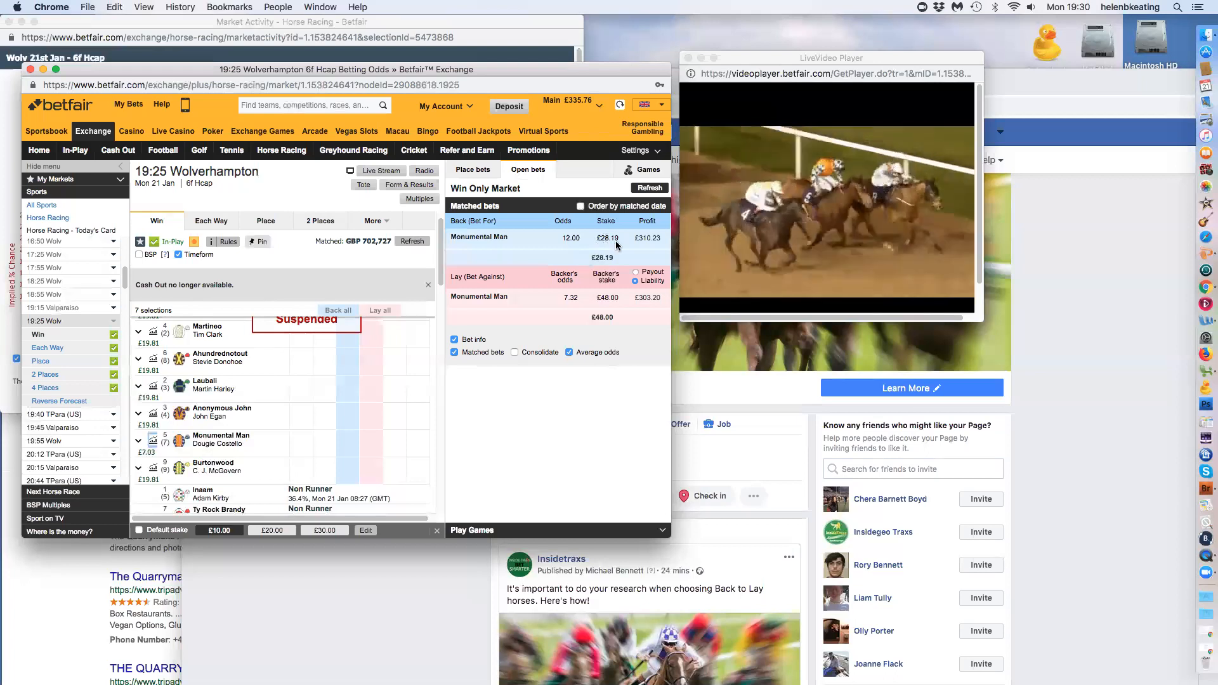
Refresh the 19:25 Wolverhampton market, now showing no bets and £0 matched.
click(412, 241)
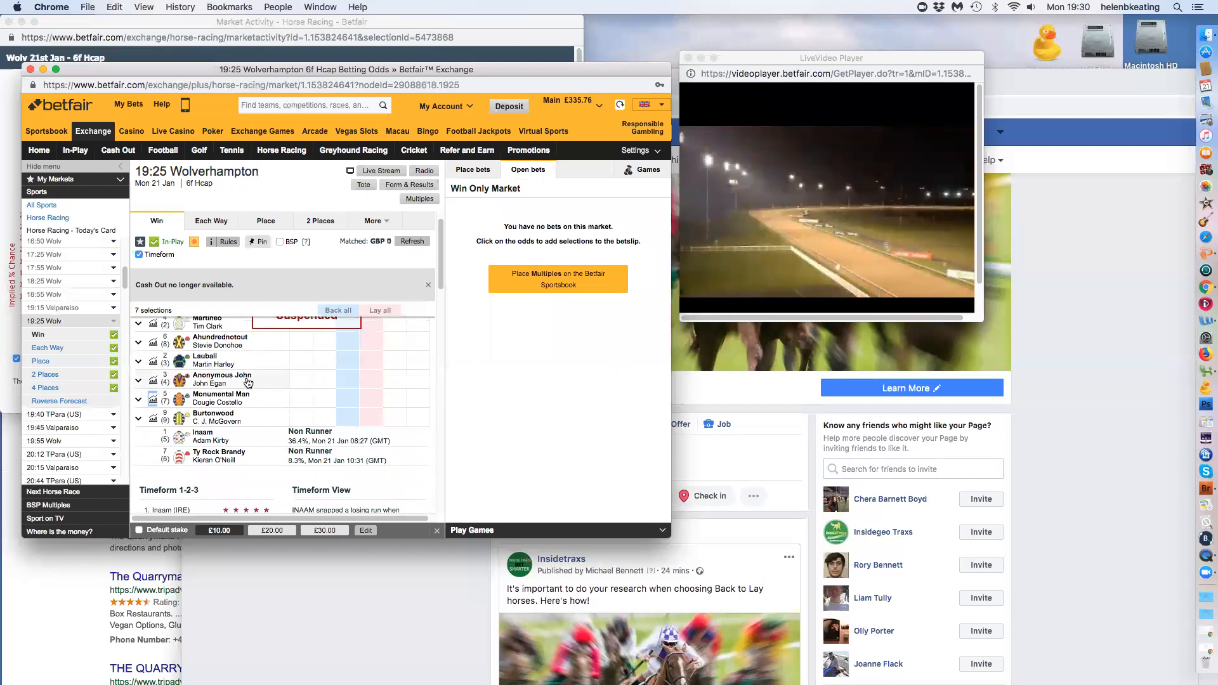
mouse_move(247, 381)
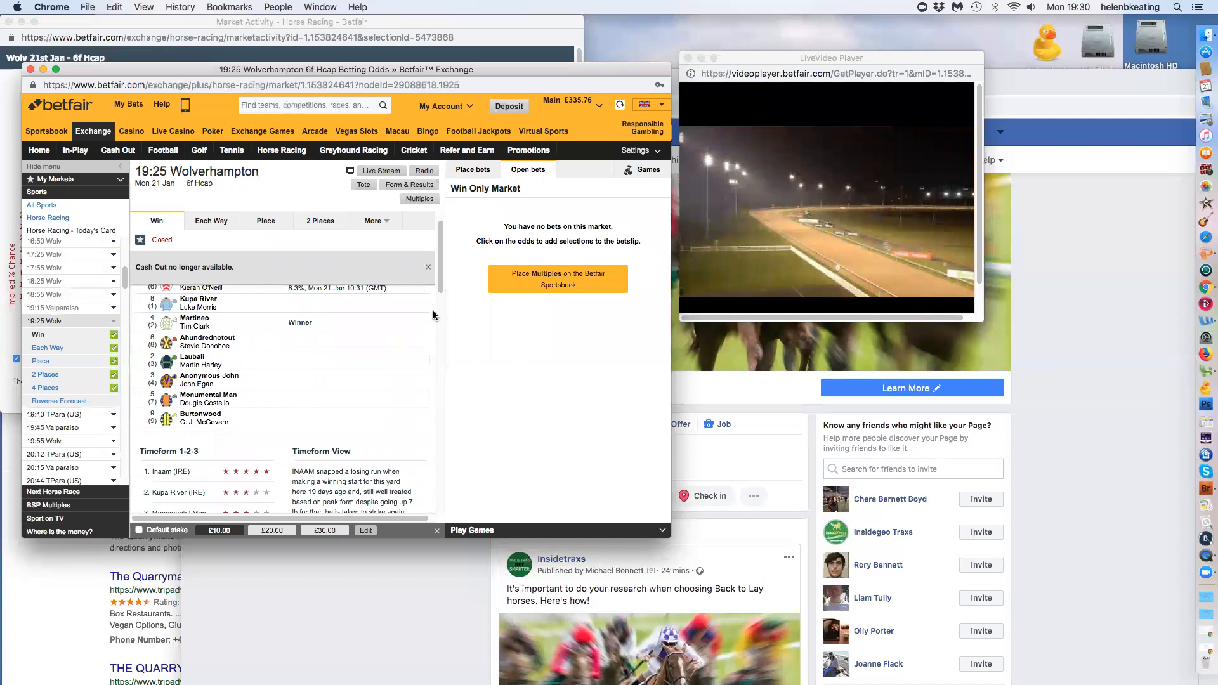
mouse_move(559, 367)
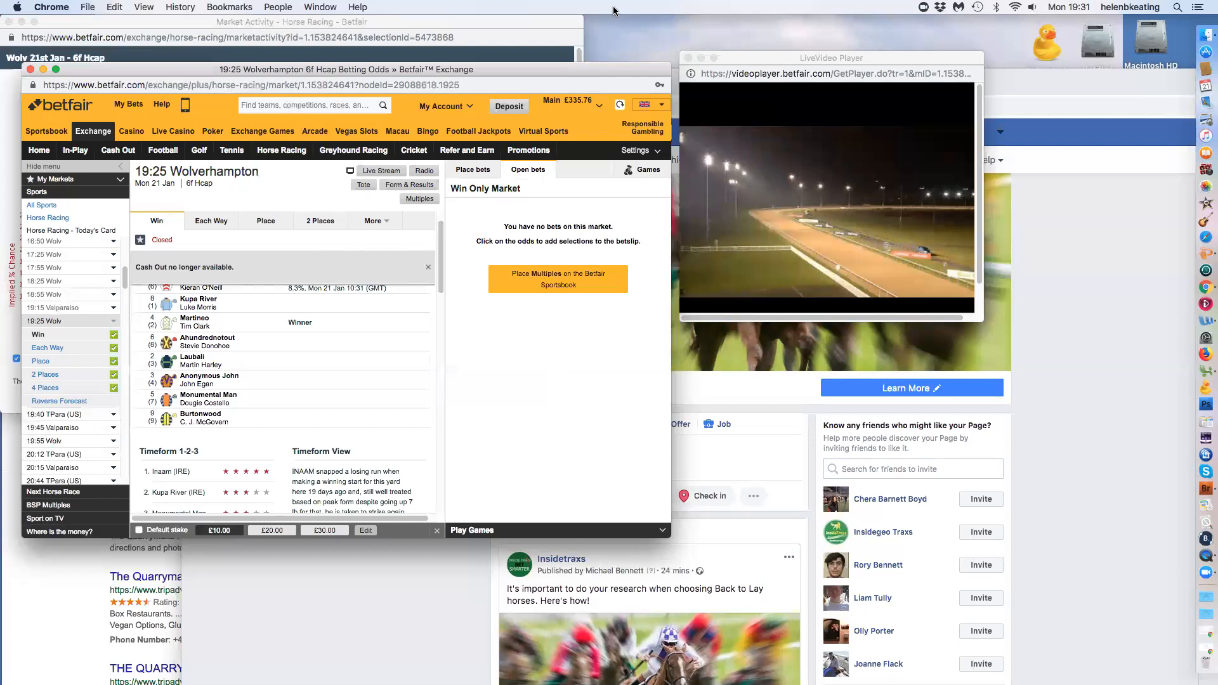
mouse_move(780, 33)
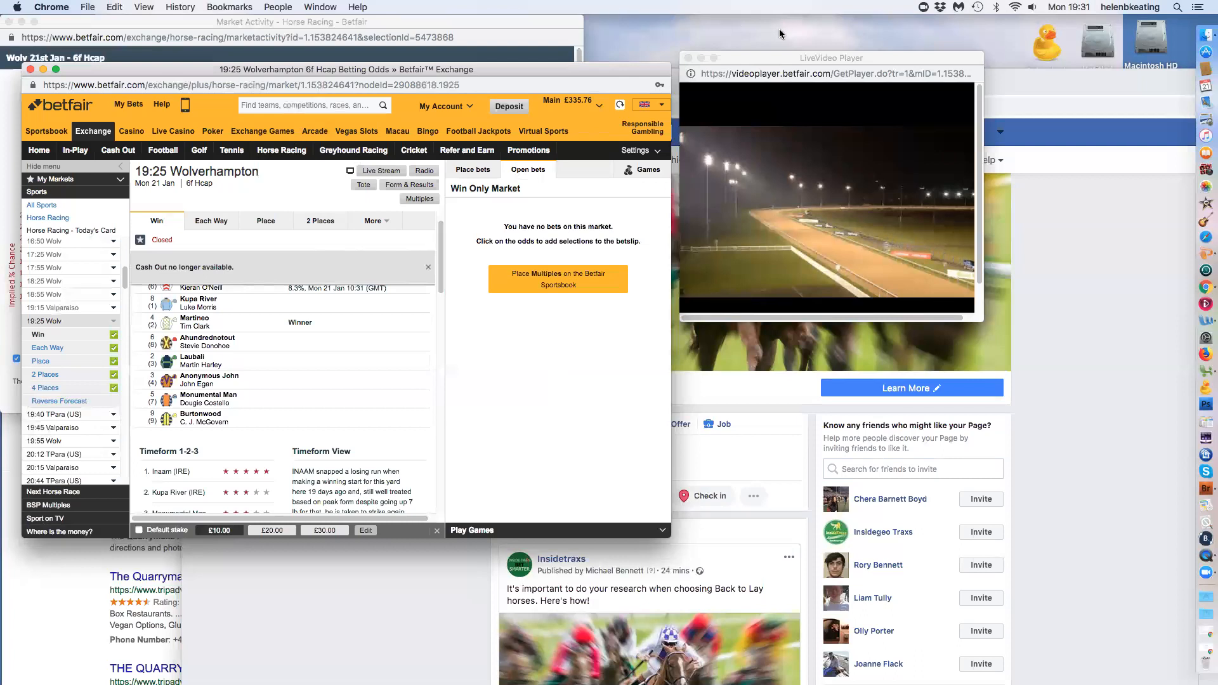
mouse_move(801, 101)
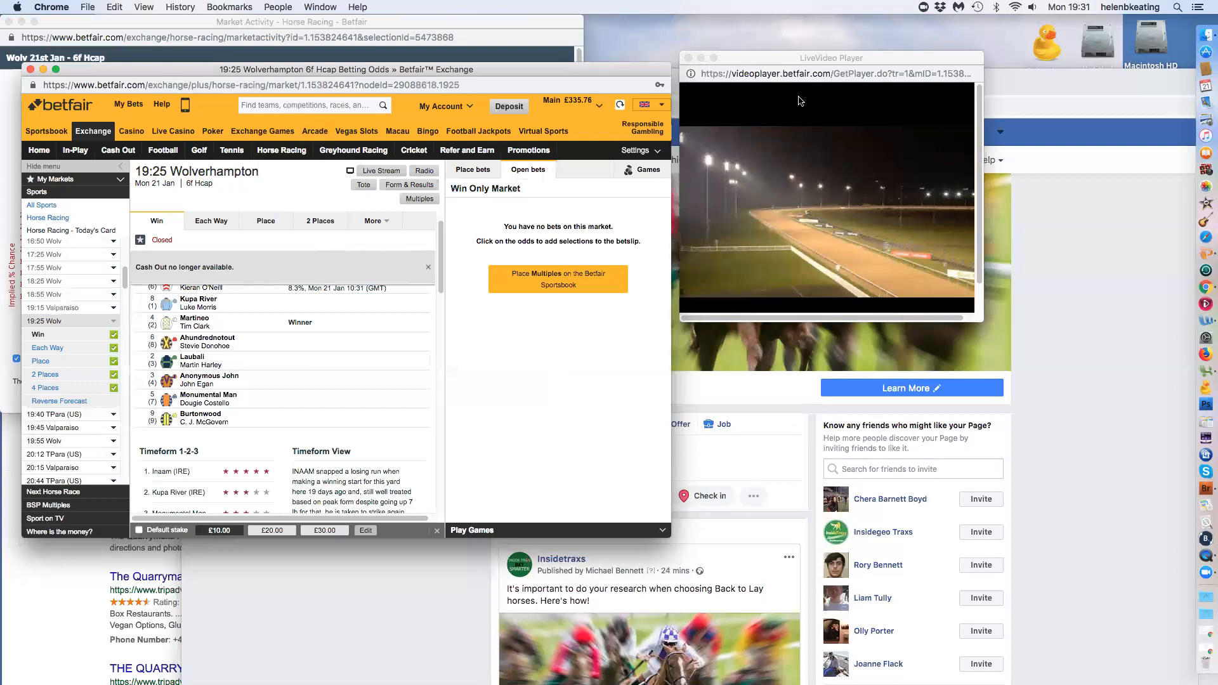